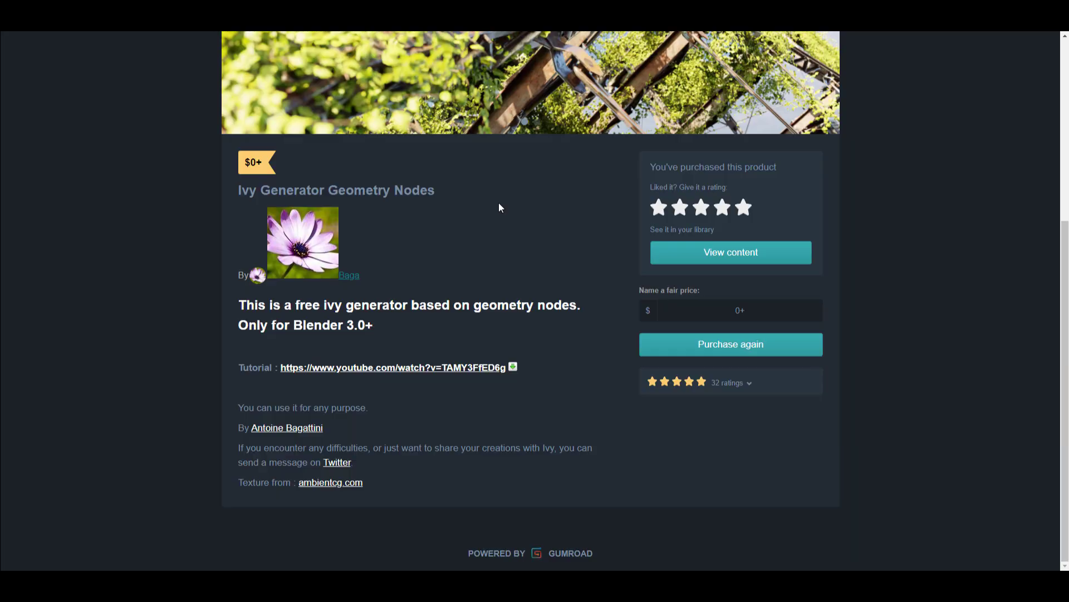
mouse_move(533, 220)
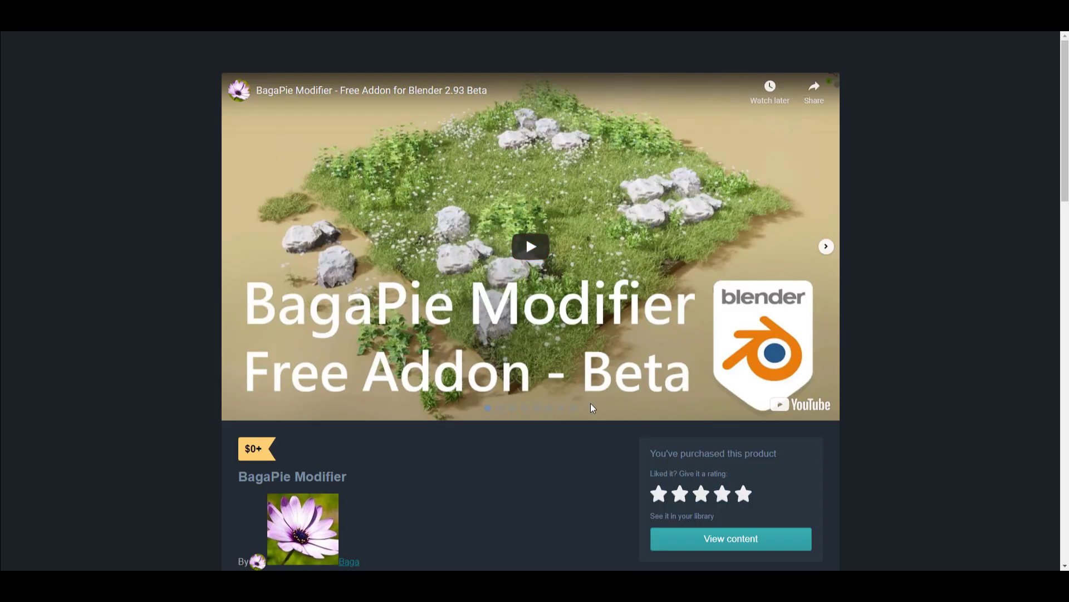
Scroll through the view before starting the append
scroll(down, 3)
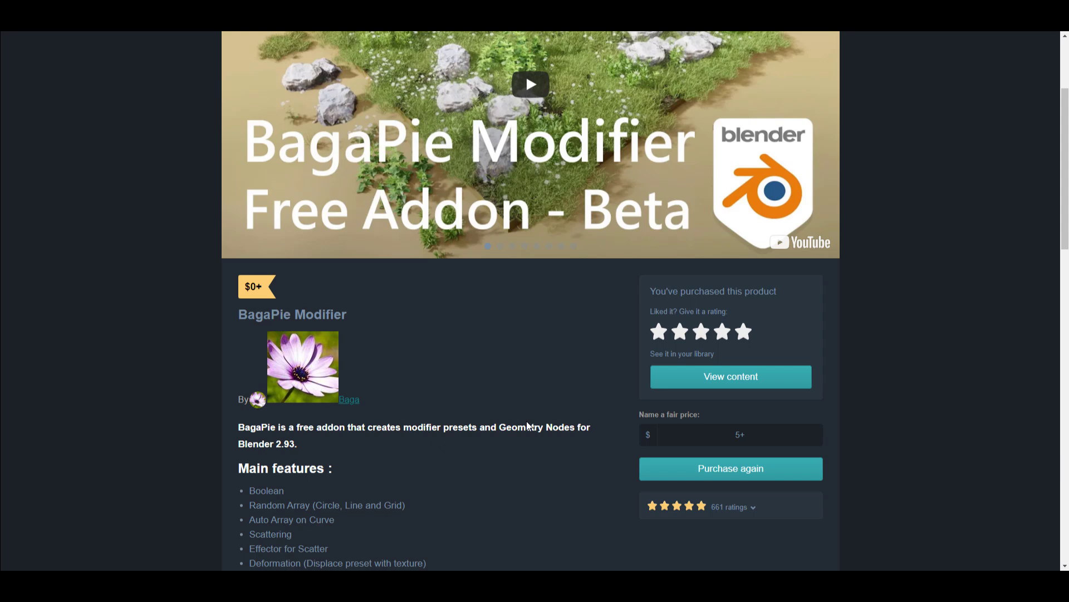
scroll(down, 3)
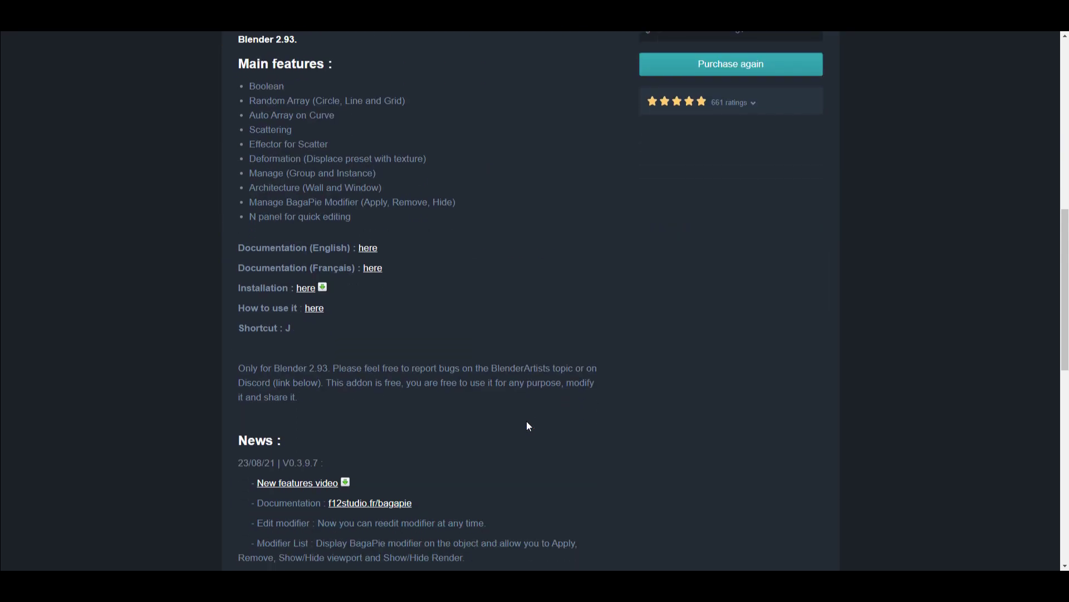
scroll(up, 3)
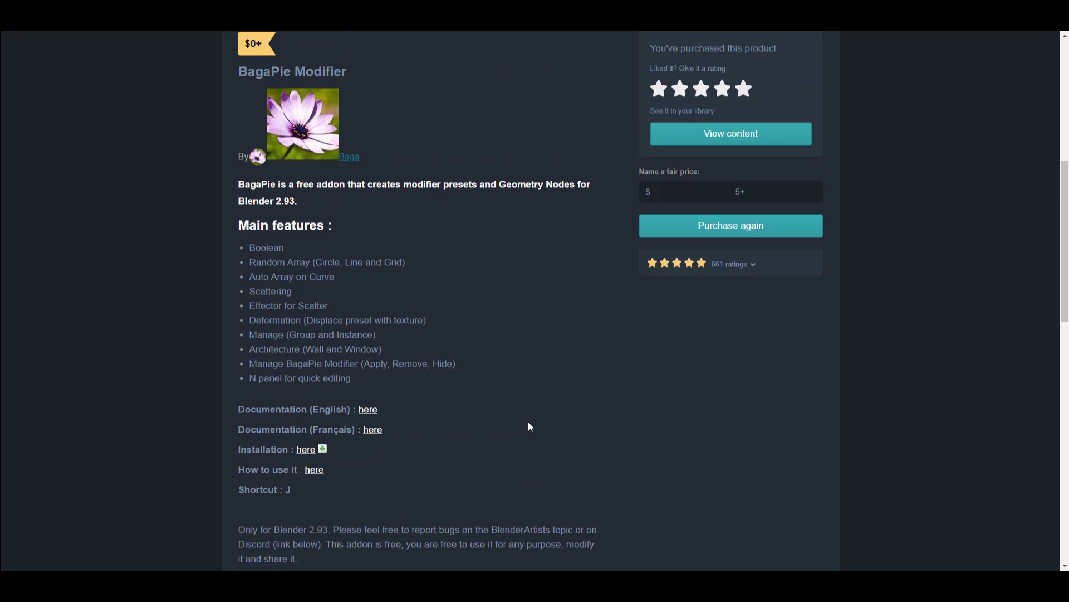
mouse_move(494, 458)
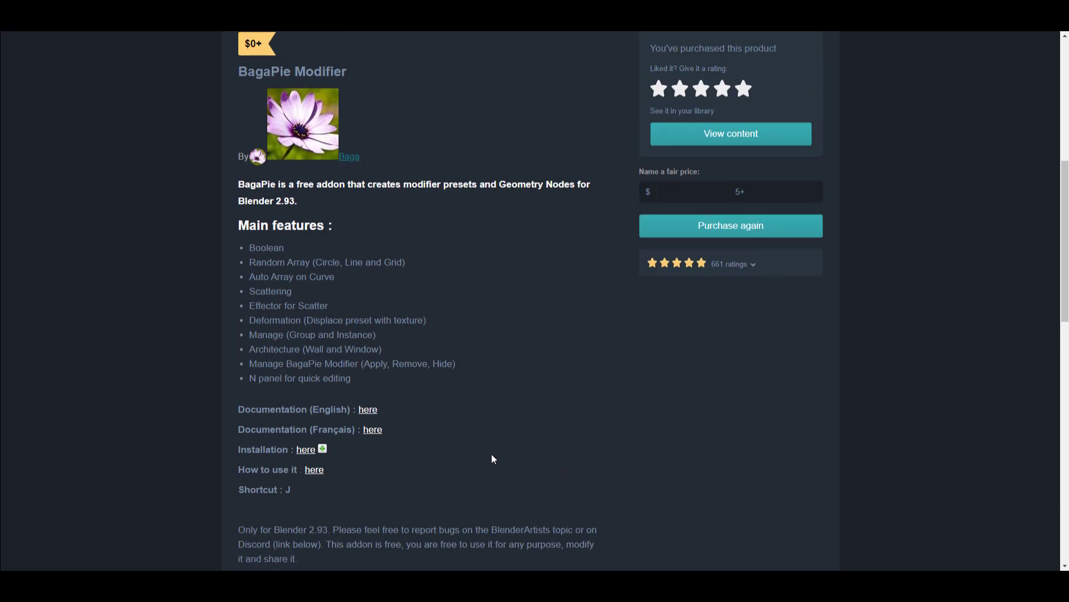
mouse_move(401, 406)
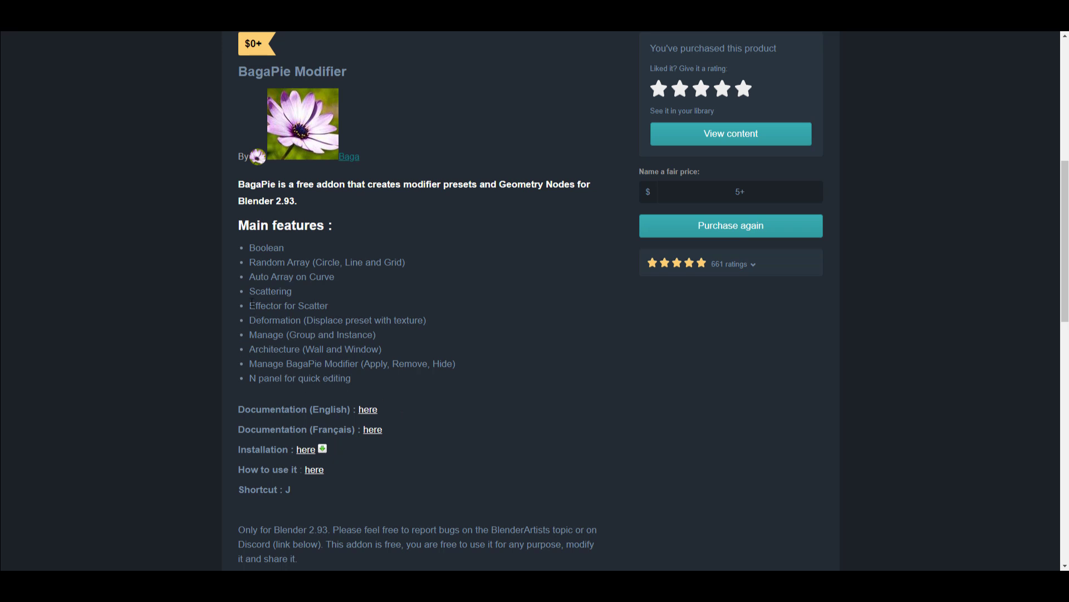
mouse_move(259, 315)
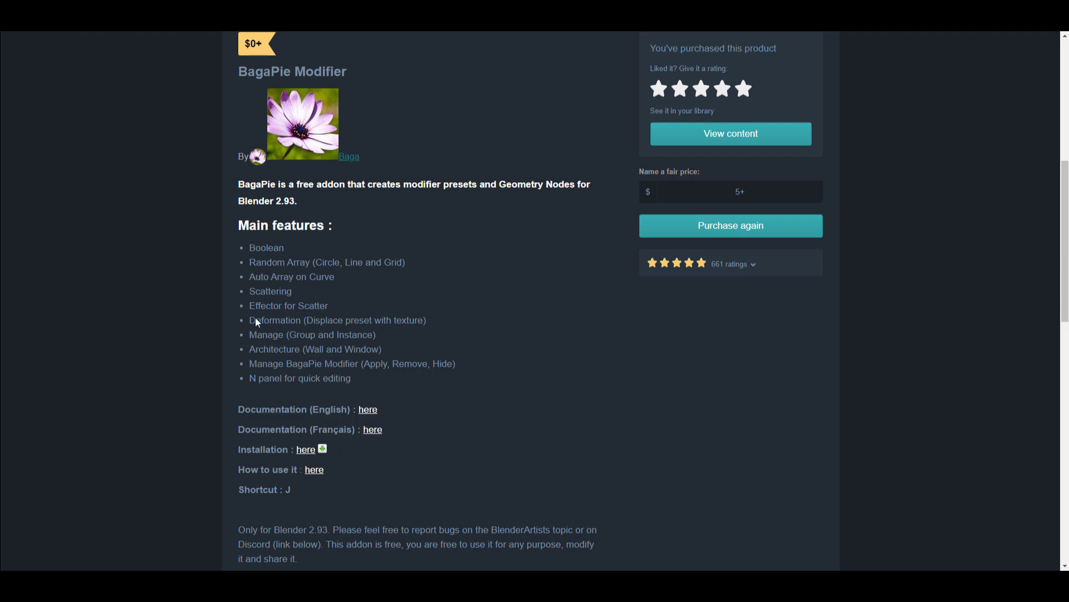
scroll(up, 3)
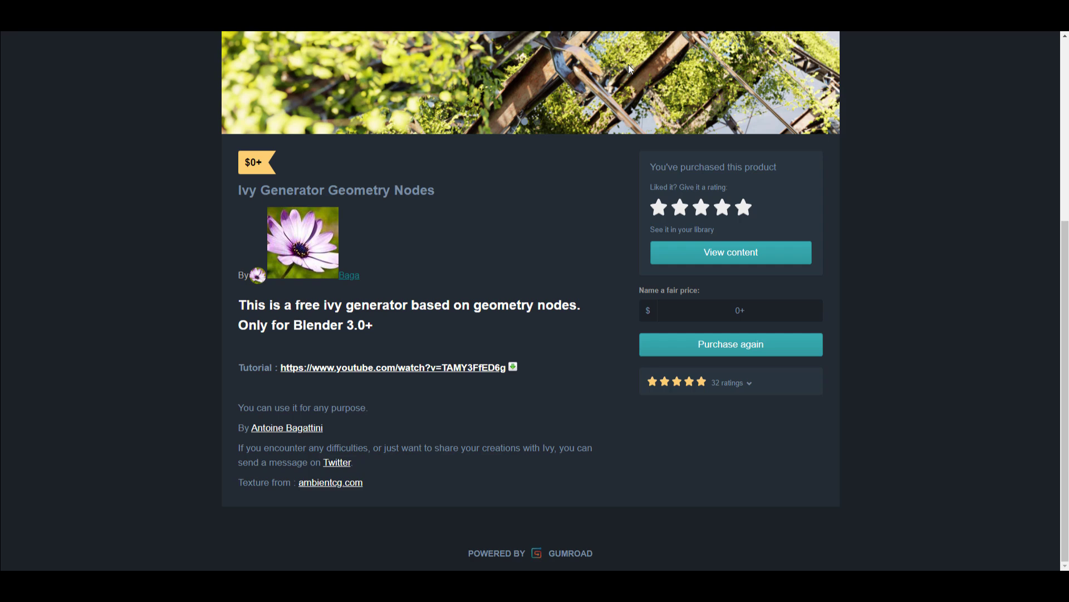
scroll(up, 3)
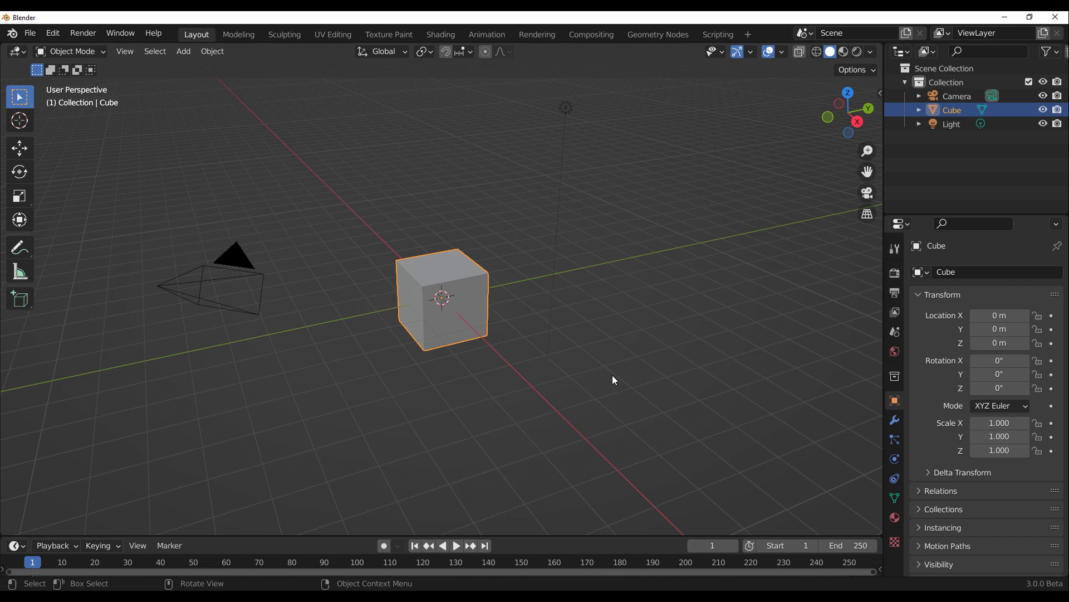
mouse_move(116, 239)
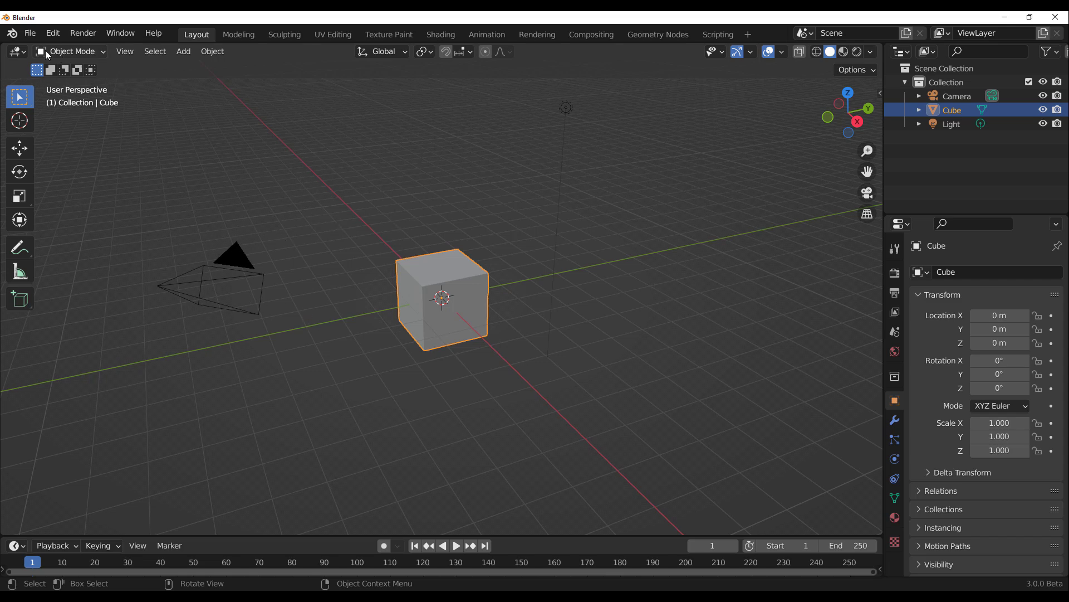
Append the Ivy_Generator node group from the blend file's NodeTree folder
click(30, 32)
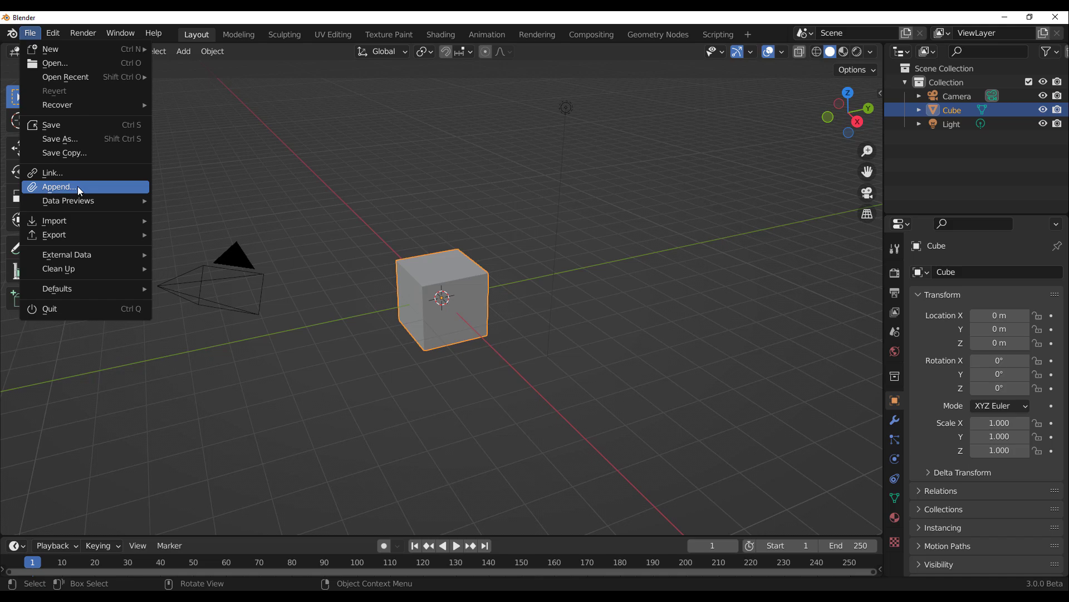
click(59, 186)
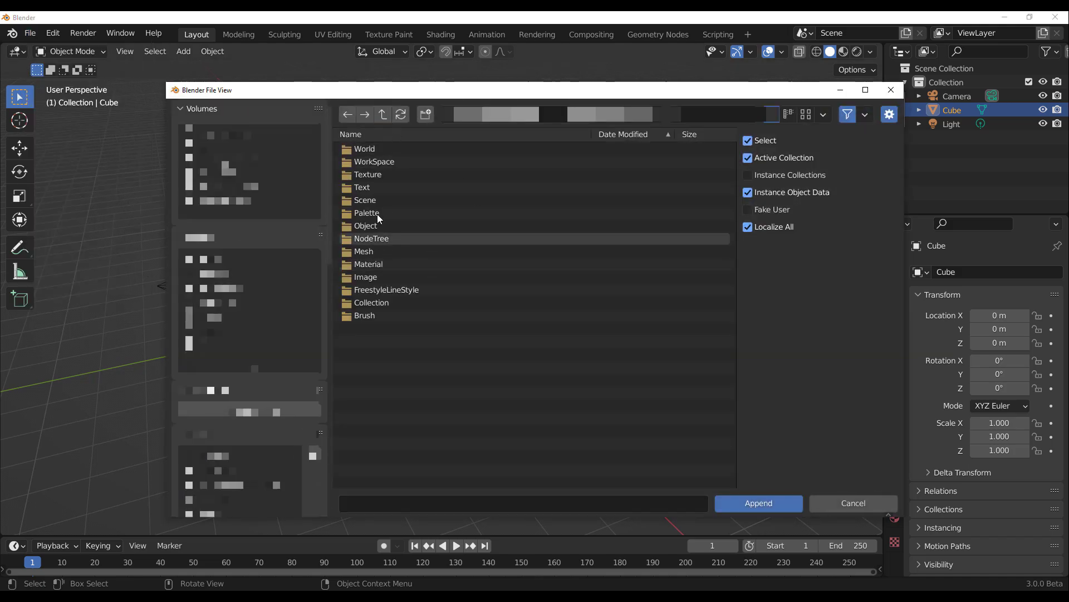
click(372, 239)
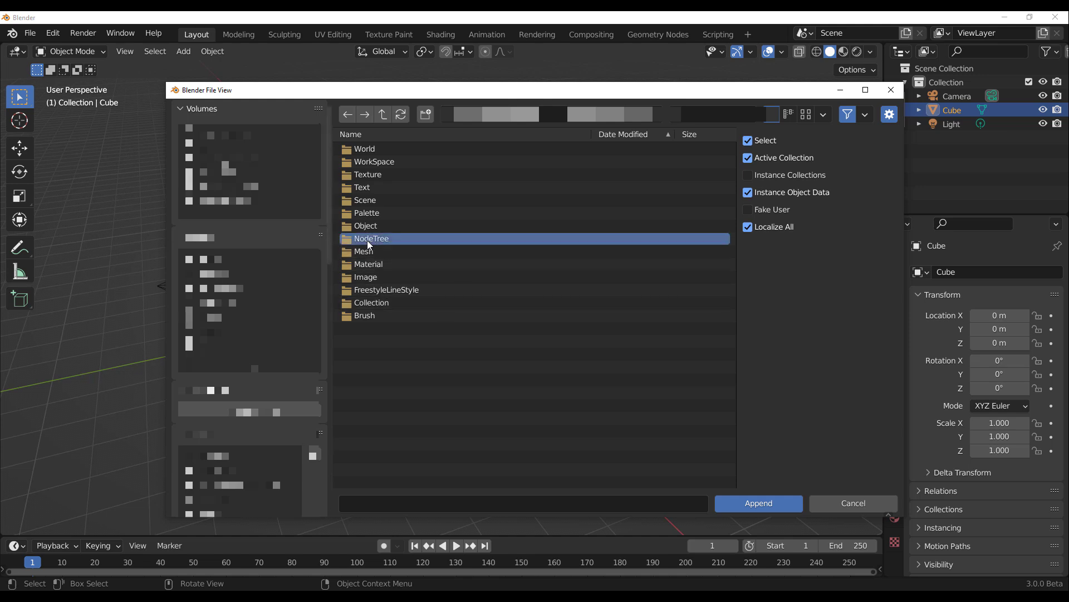
double_click(371, 238)
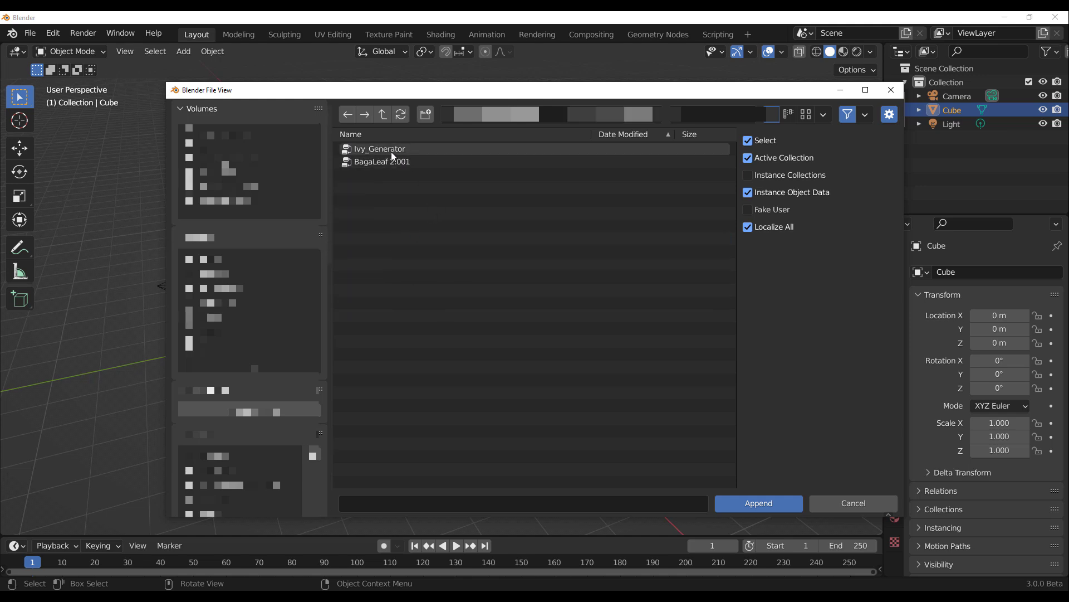
click(379, 148)
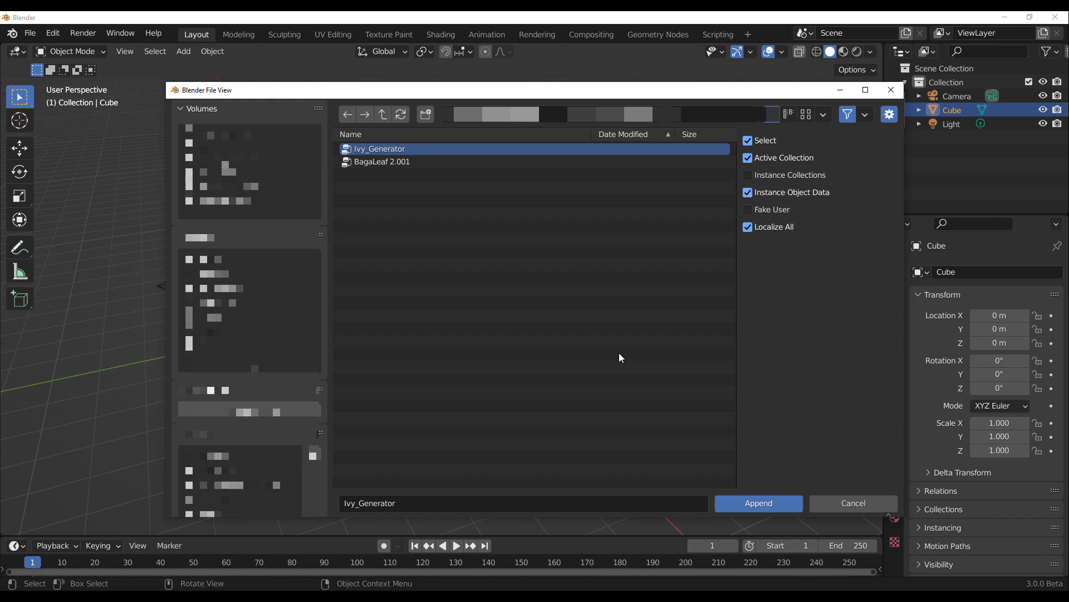
mouse_move(757, 508)
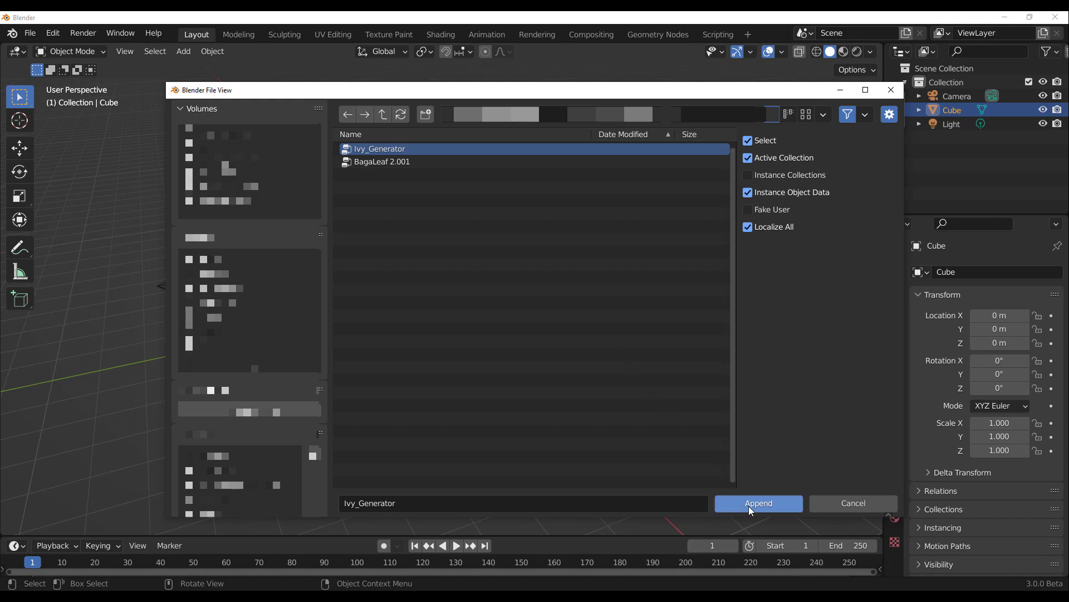
click(759, 503)
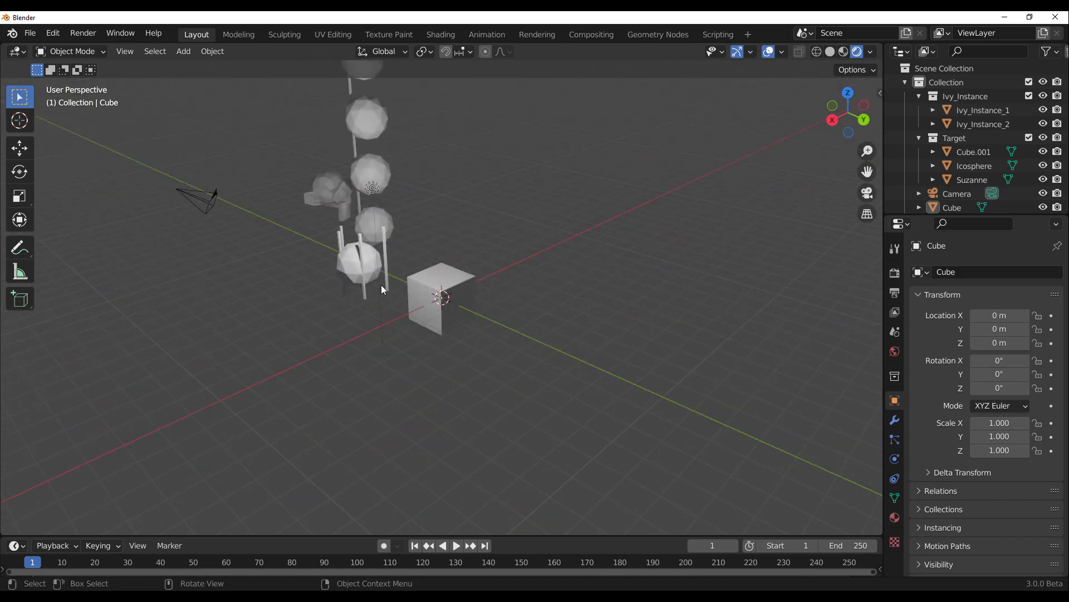
Show the cube's modifier settings to add the Ivy_Generator geometry nodes
click(441, 299)
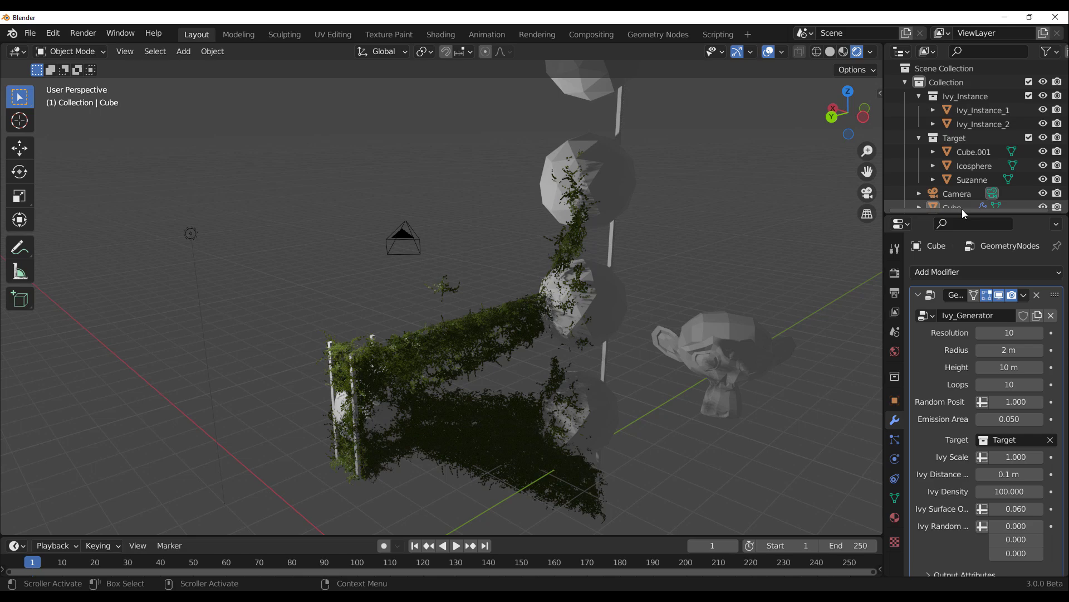
Select the ivy-covered Cube and grab it to move beside the spheres
click(952, 207)
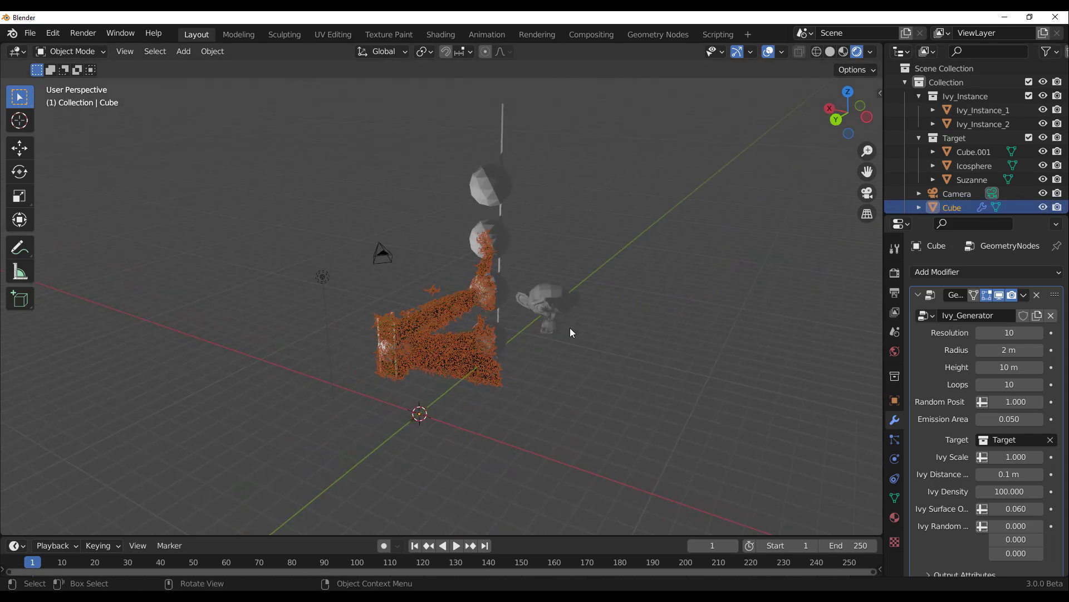
key(g)
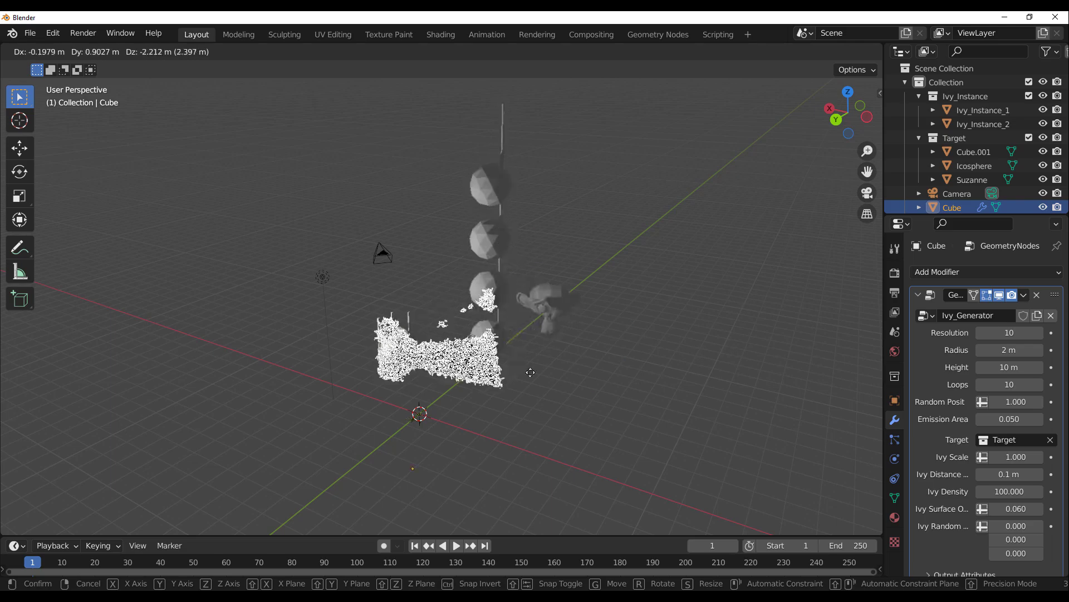
mouse_move(637, 267)
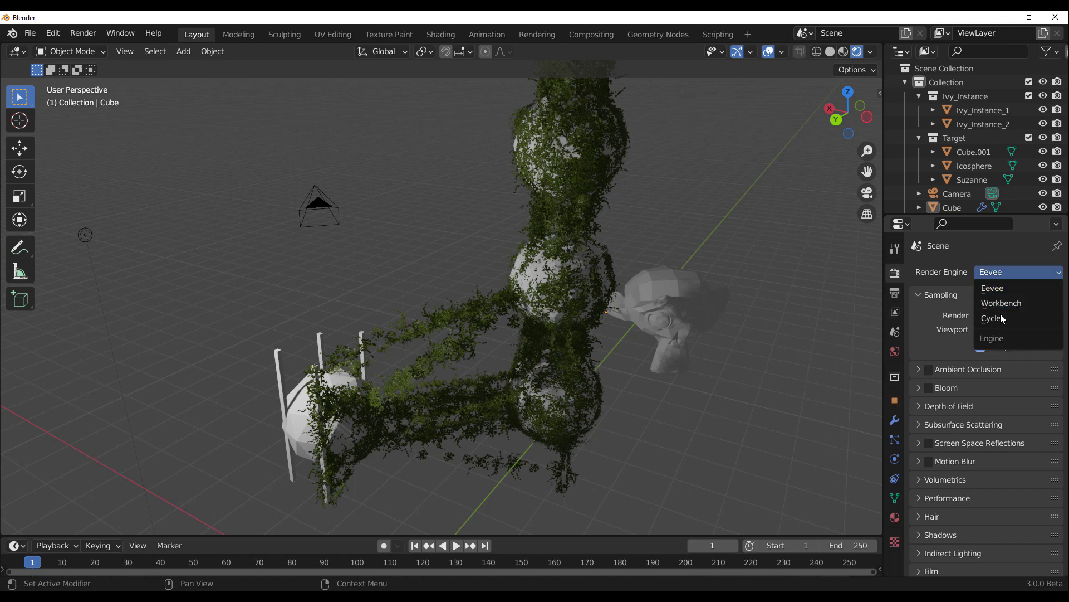
Switch the render engine to Cycles and enter the Geometry Nodes workspace
click(993, 317)
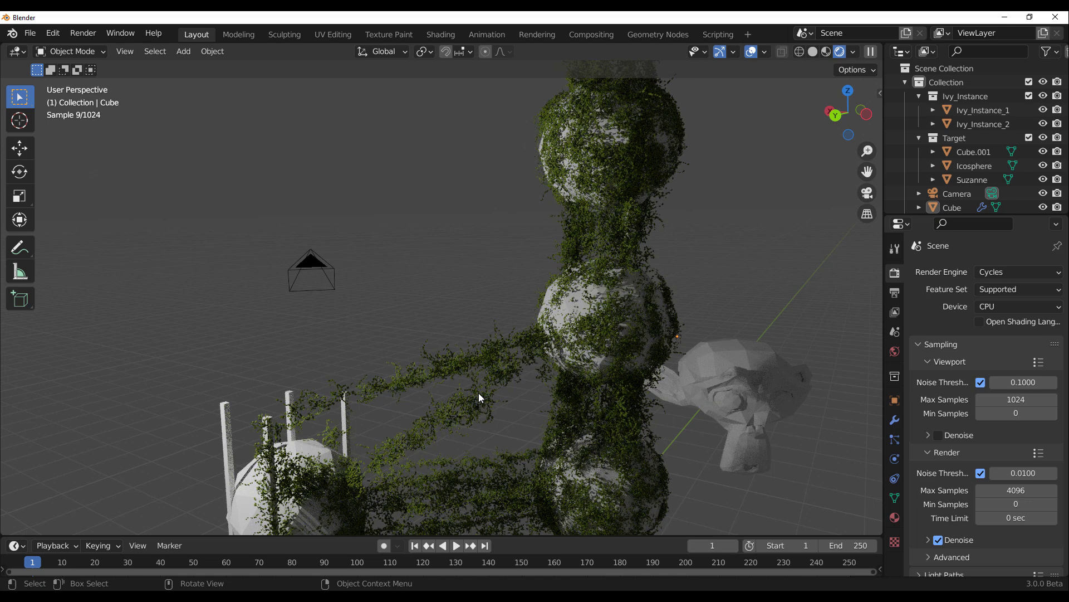
click(657, 35)
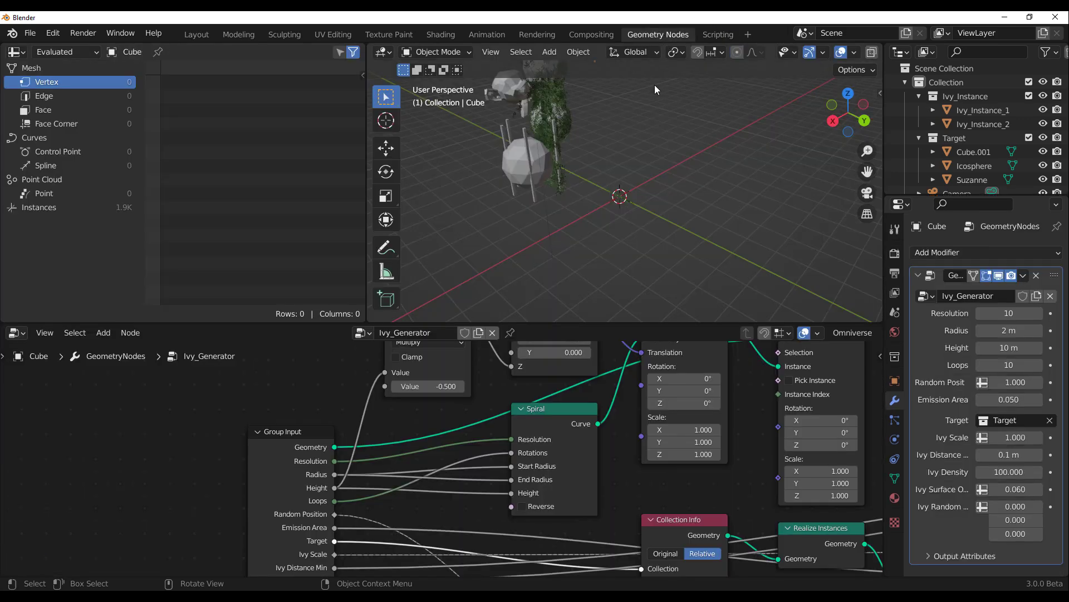
Browse the Ivy_Generator node tree, then return to the Layout workspace
scroll(down, 3)
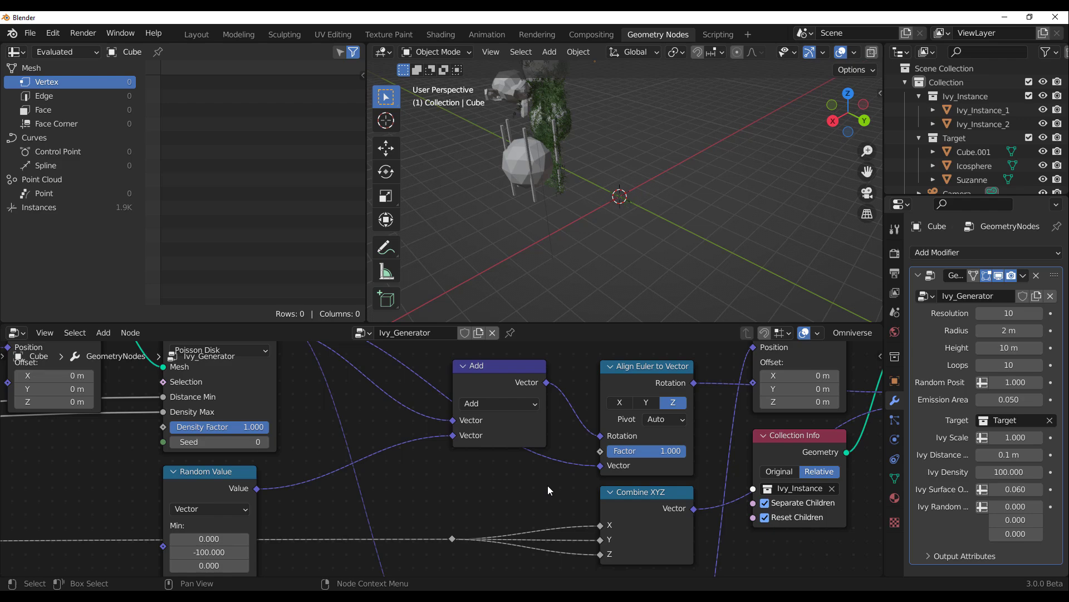
scroll(down, 3)
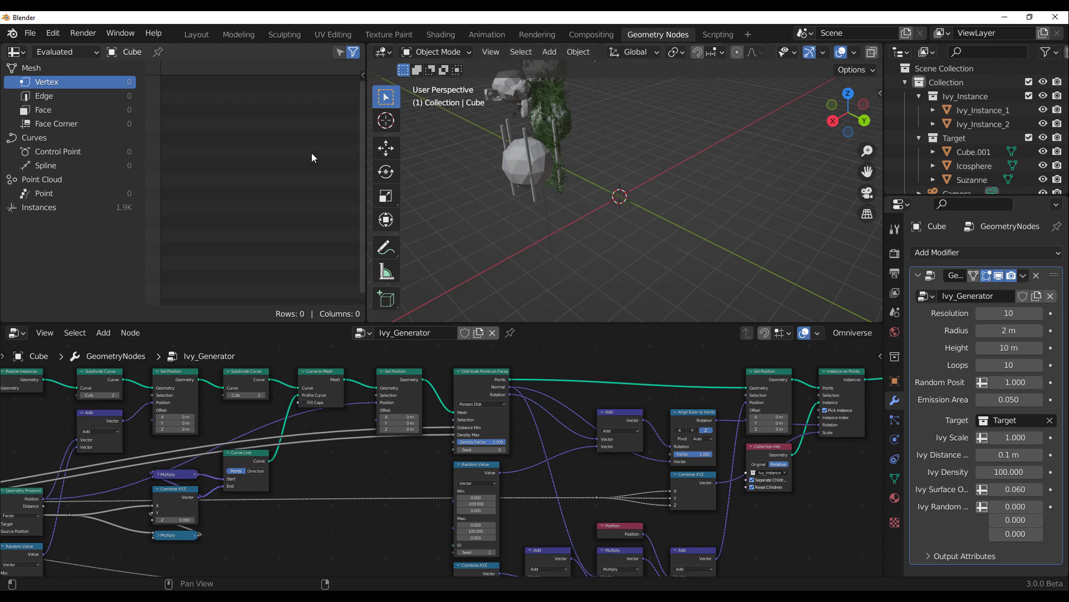
click(196, 34)
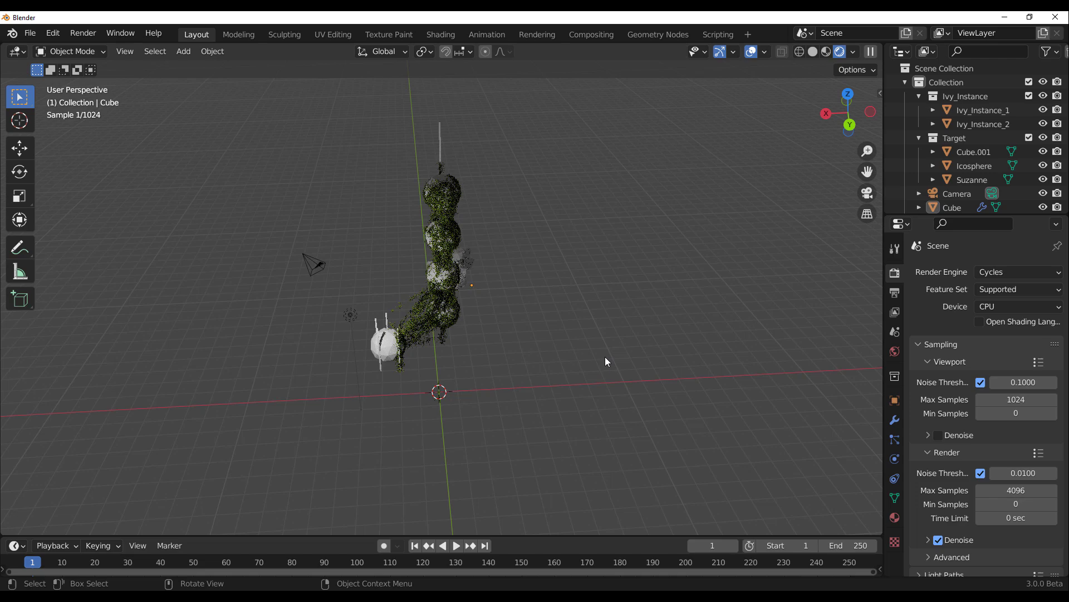
Add a new cube, a Suzanne monkey head and a torus to the scene
click(182, 52)
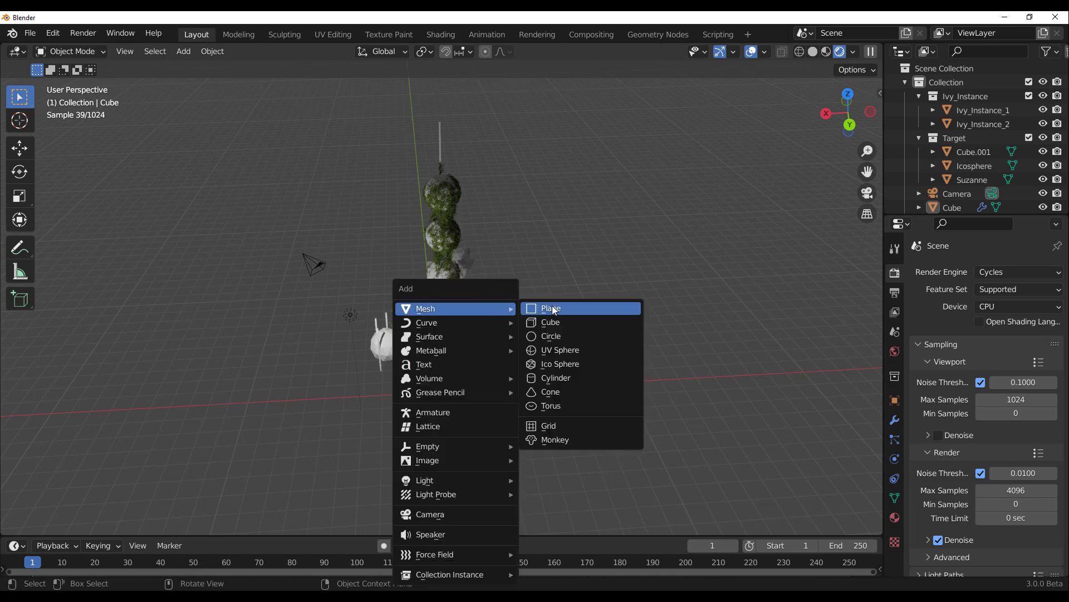
click(549, 322)
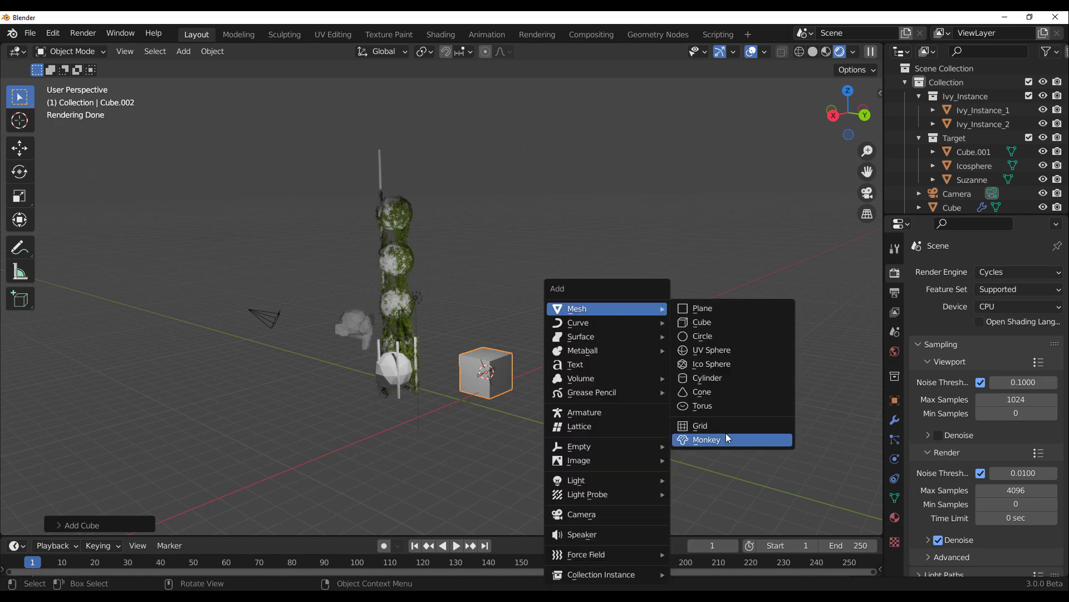
click(706, 439)
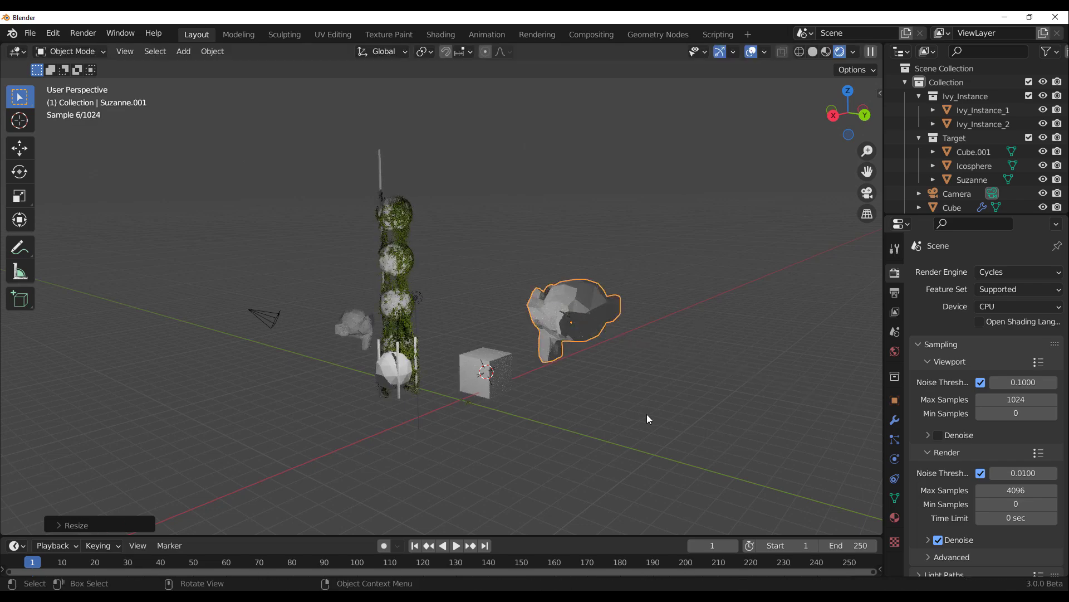
click(183, 52)
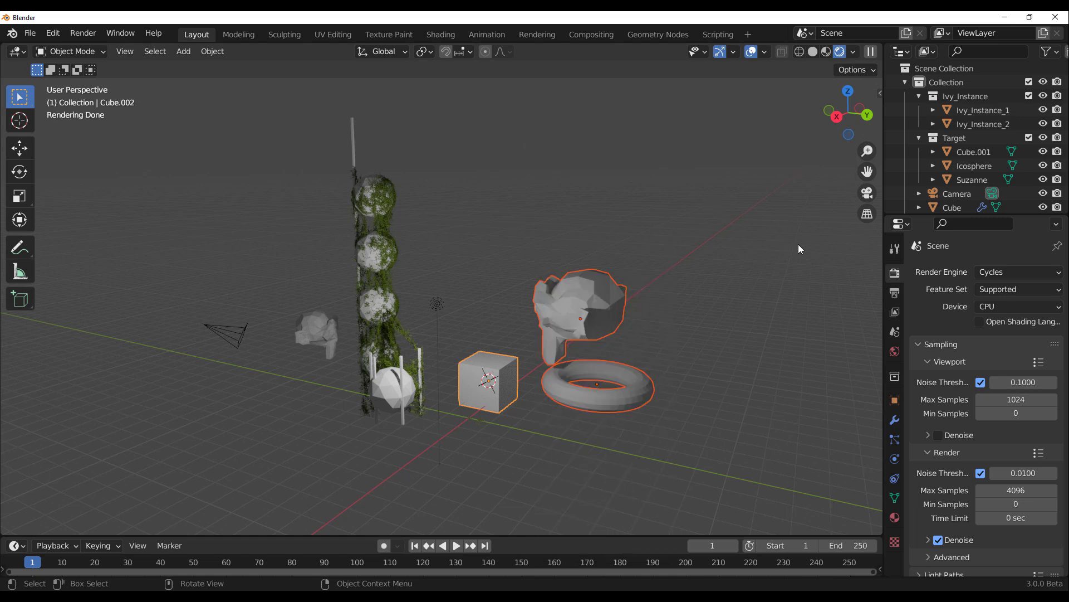
Bring up the Outliner options on the main Collection to create Collection 3
click(947, 81)
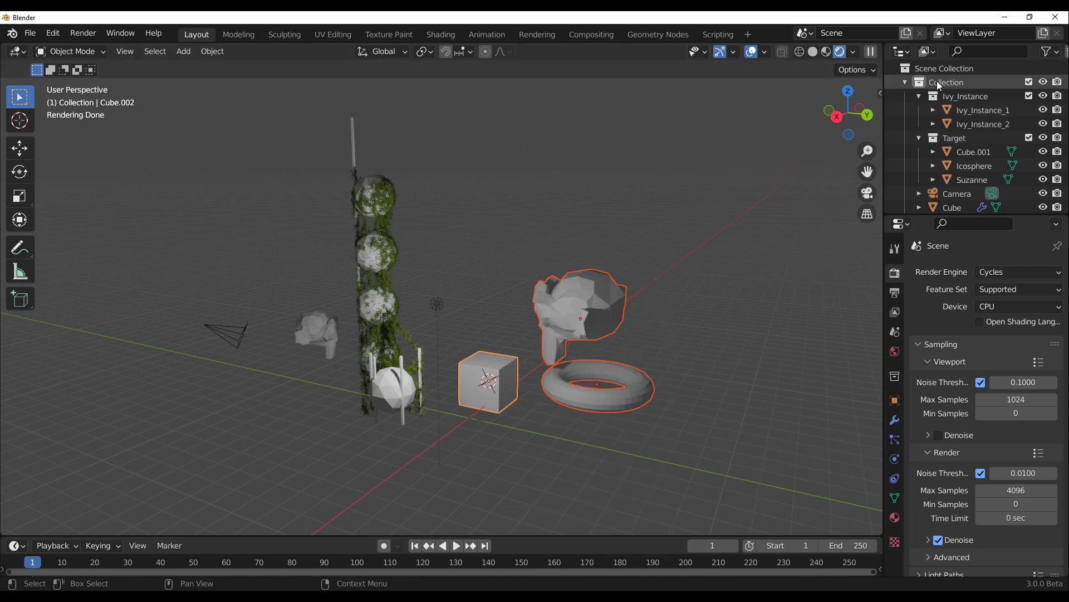
right_click(947, 81)
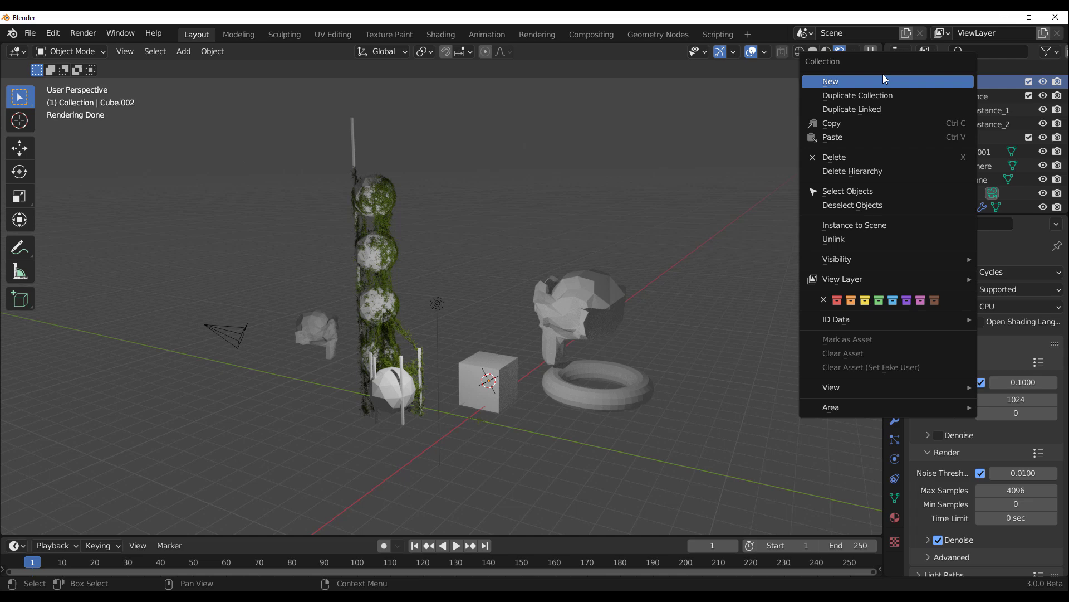
mouse_move(874, 96)
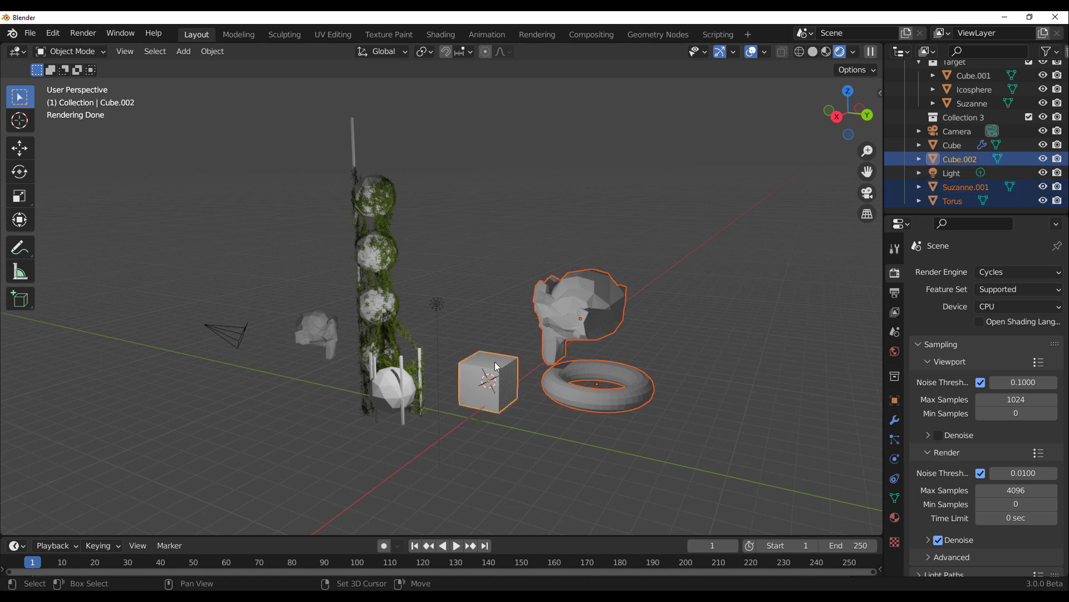
mouse_move(980, 106)
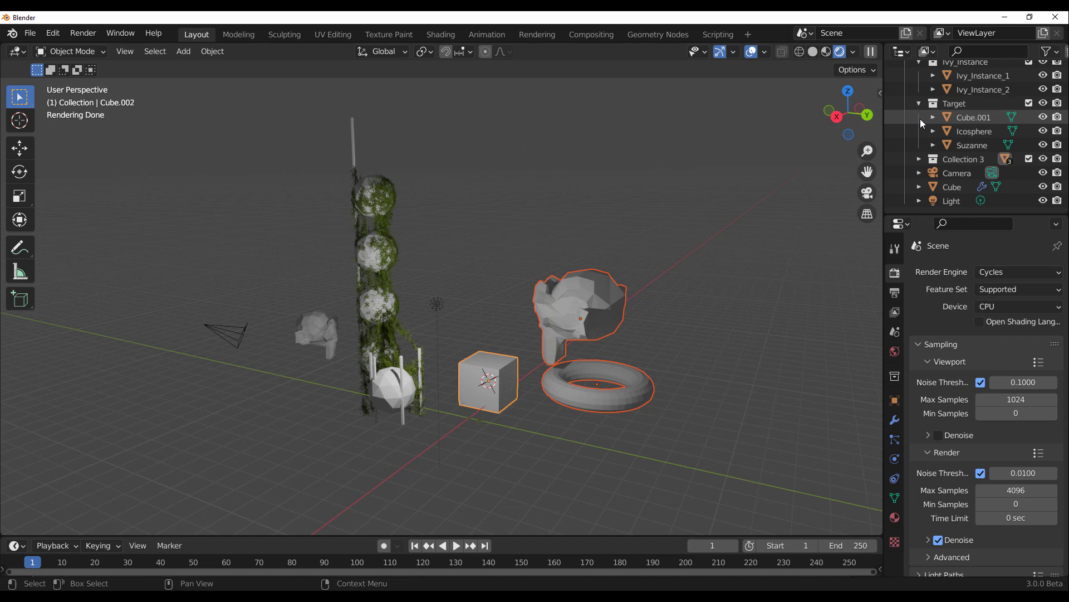
mouse_move(782, 203)
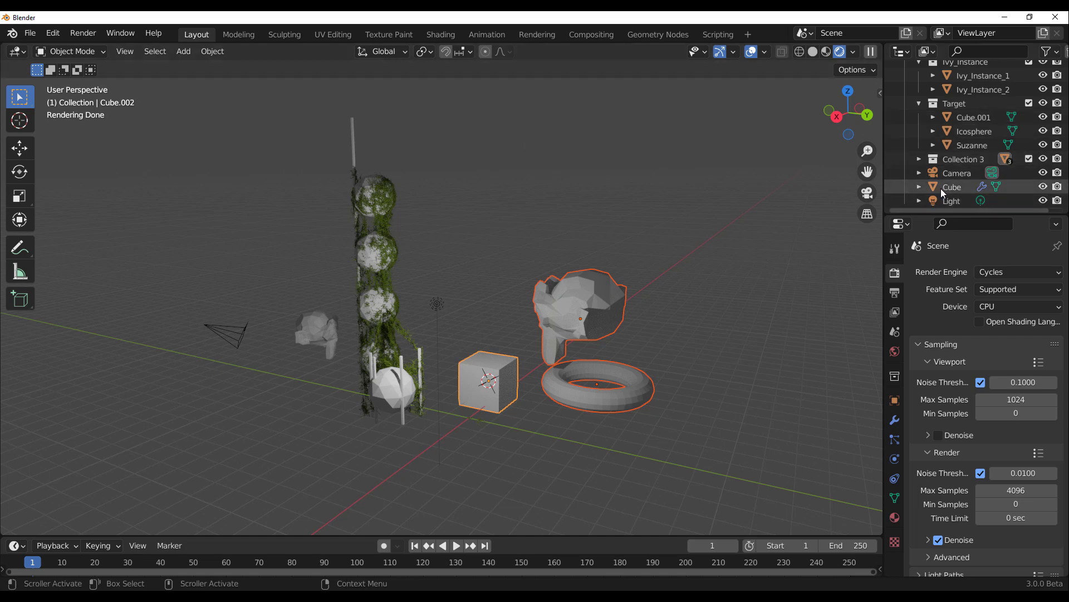
Select the ivy Cube and set its Ivy_Generator Target to Collection 3
click(952, 186)
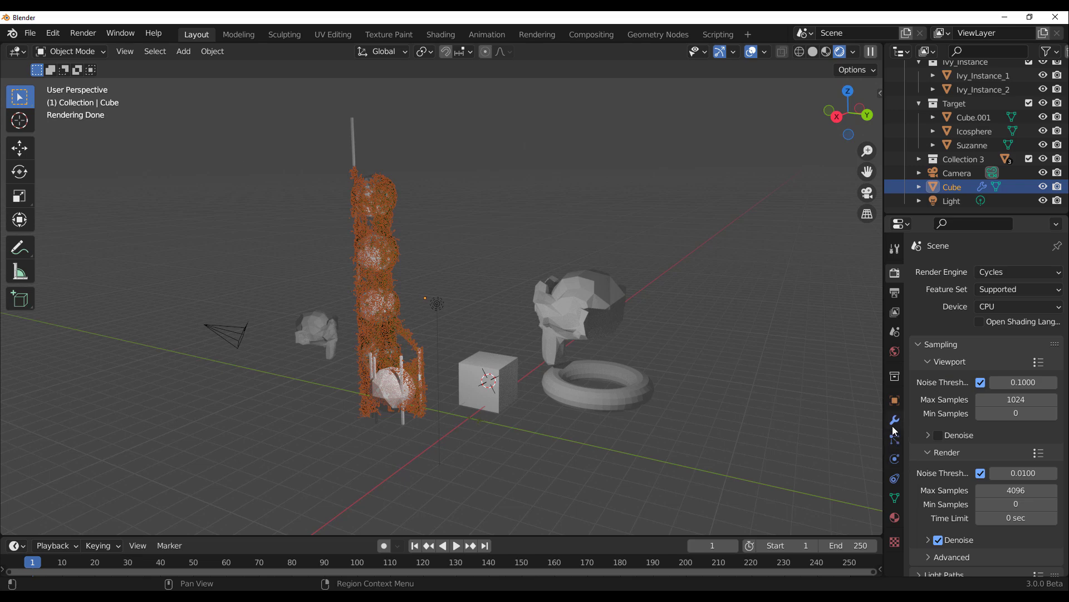
click(895, 420)
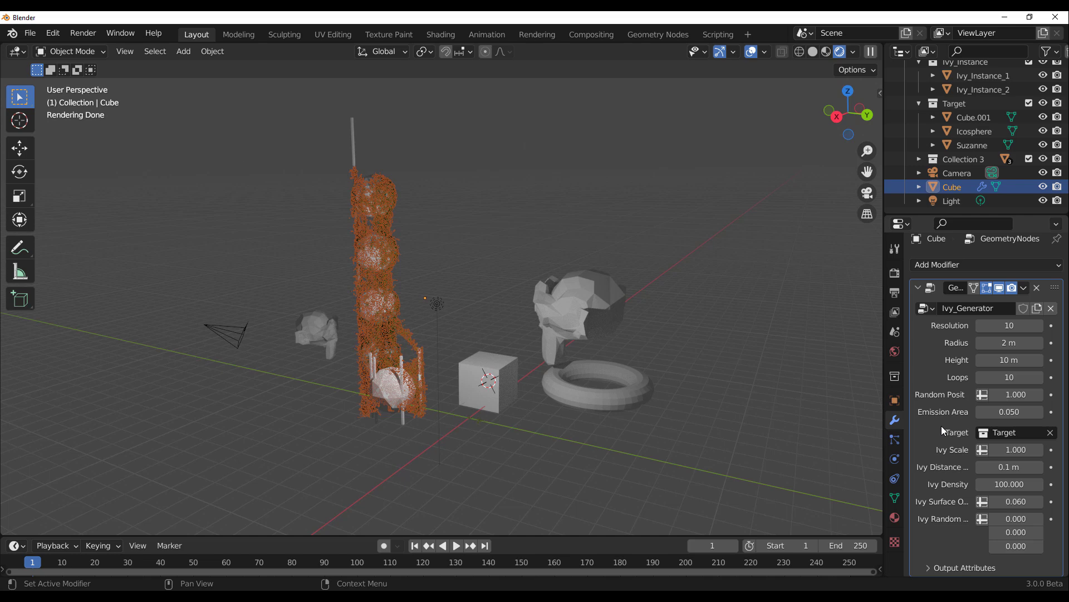
mouse_move(977, 424)
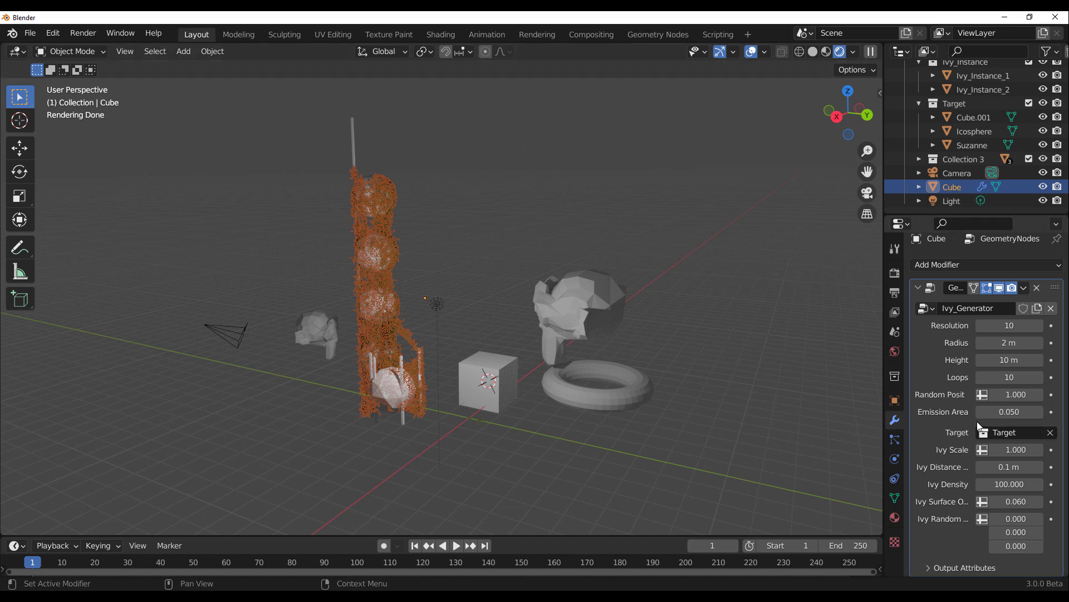
scroll(up, 3)
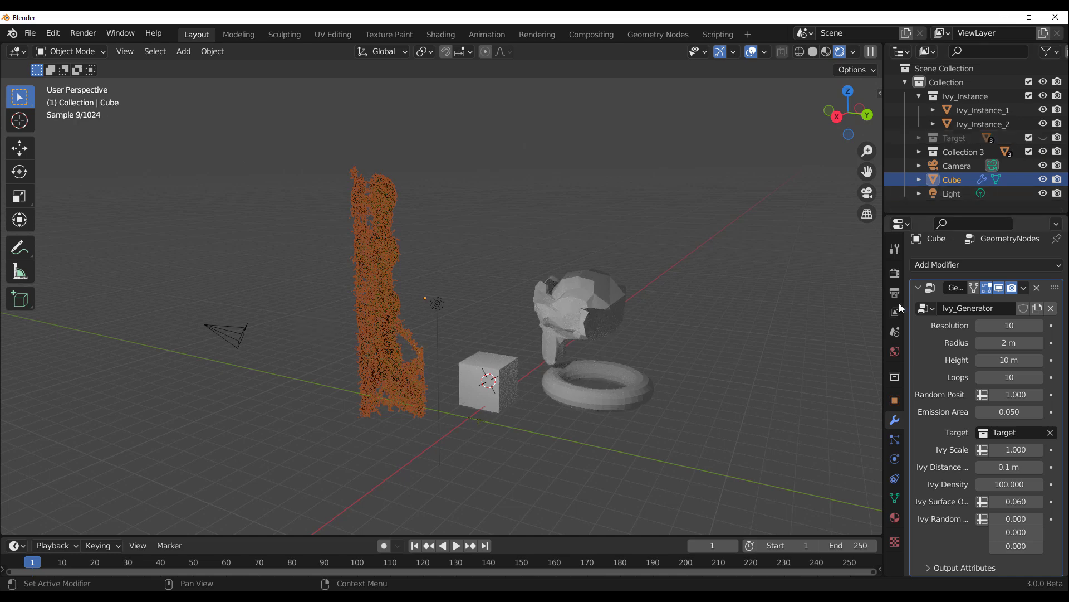
click(1050, 432)
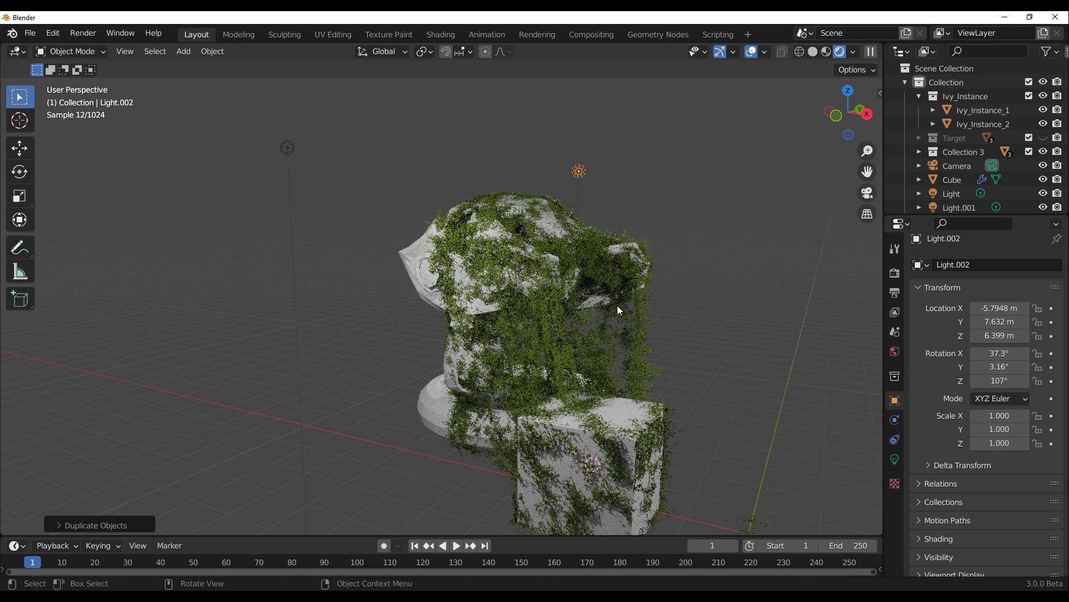
mouse_move(680, 274)
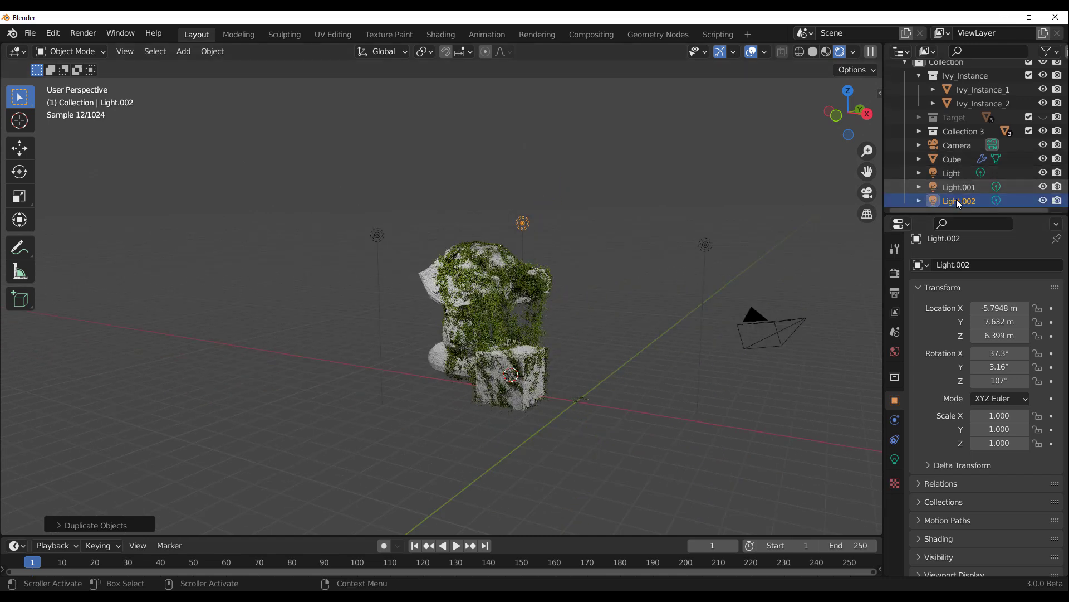
Reselect the ivy Cube to show its Ivy_Generator modifier targeting Collection 3
click(953, 159)
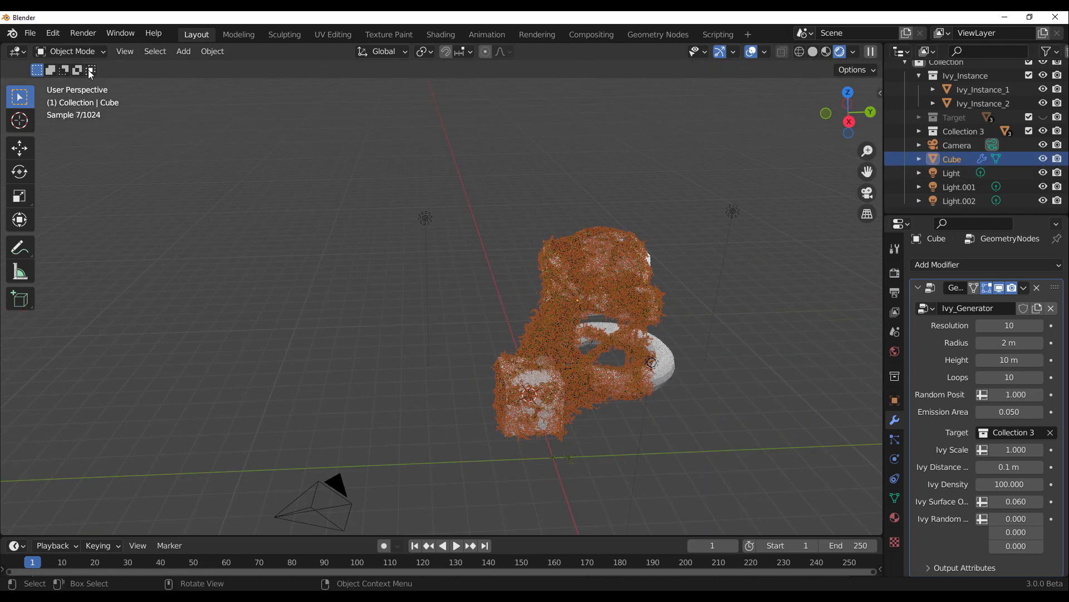
Enter Edit Mode on the emitter cube and dissolve the chosen vertices
key(Tab)
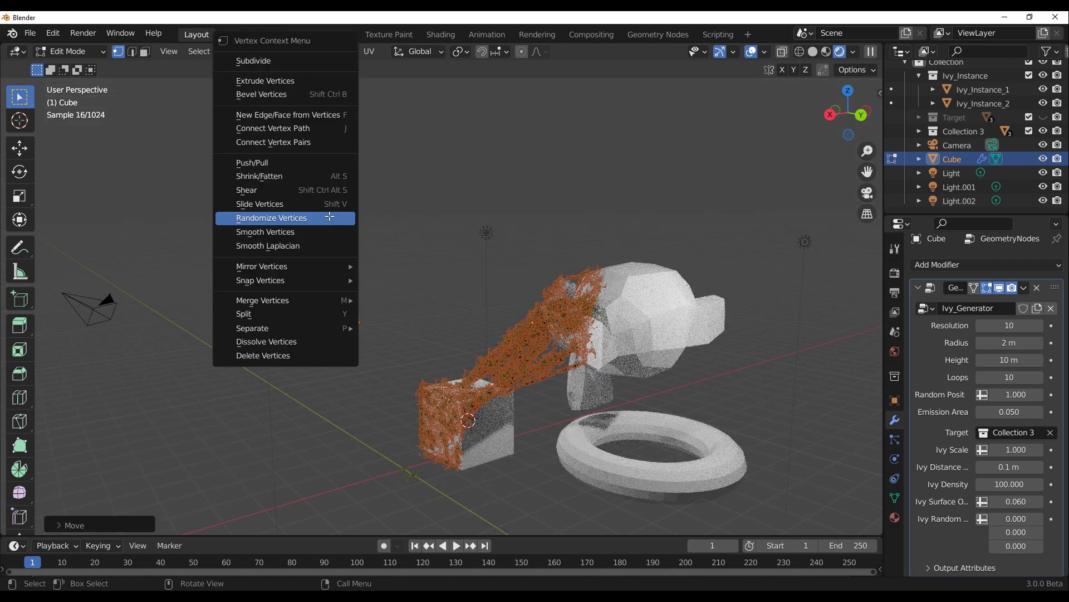
mouse_move(286, 341)
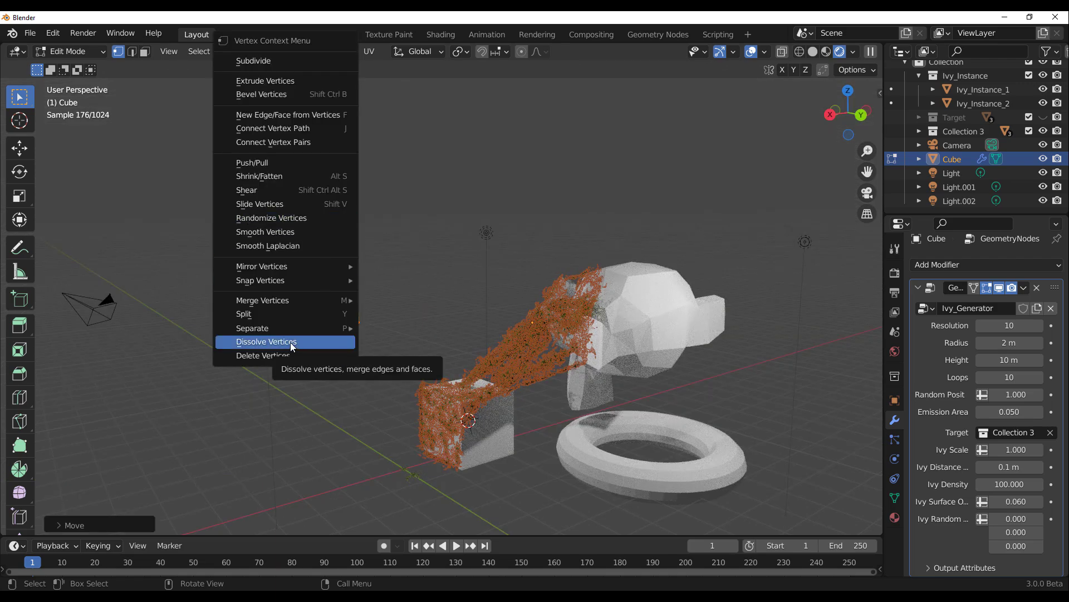
click(266, 341)
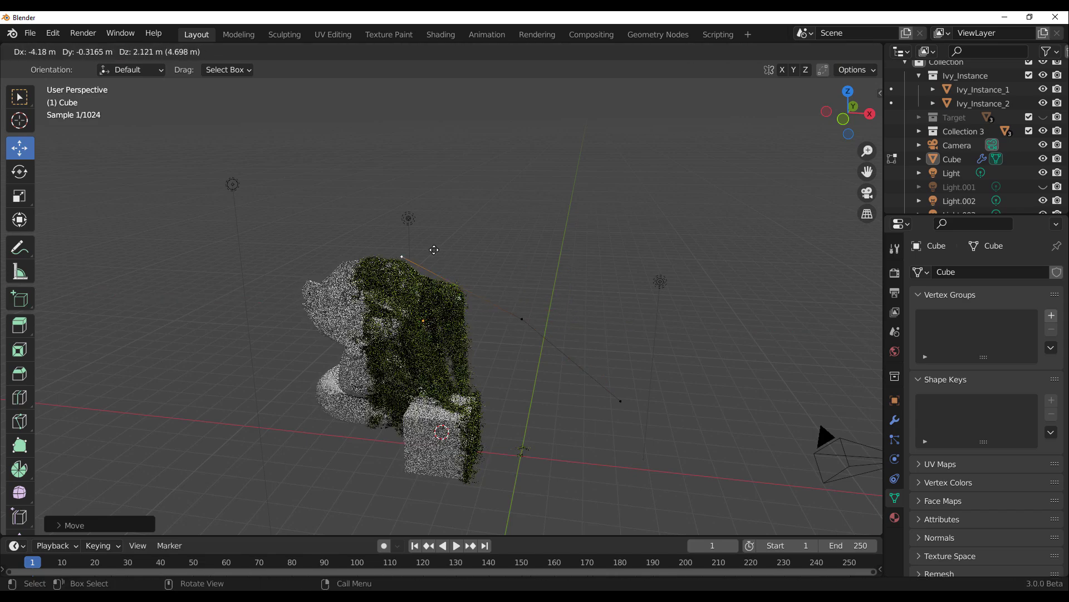
Lift emitter vertices above Suzanne, the torus and cube, then return to Object Mode
key(Tab)
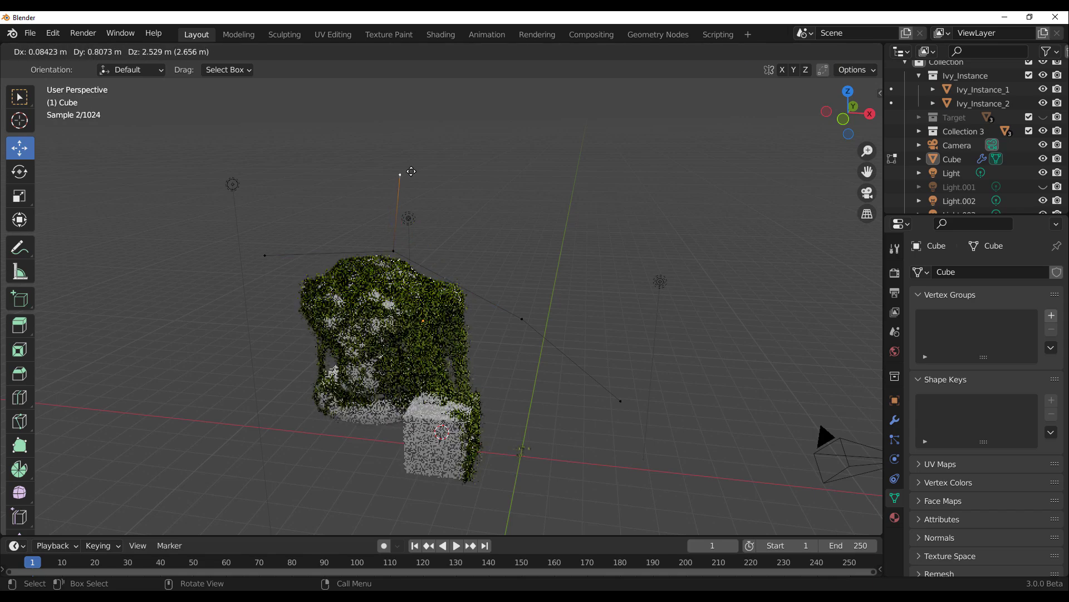
key(Tab)
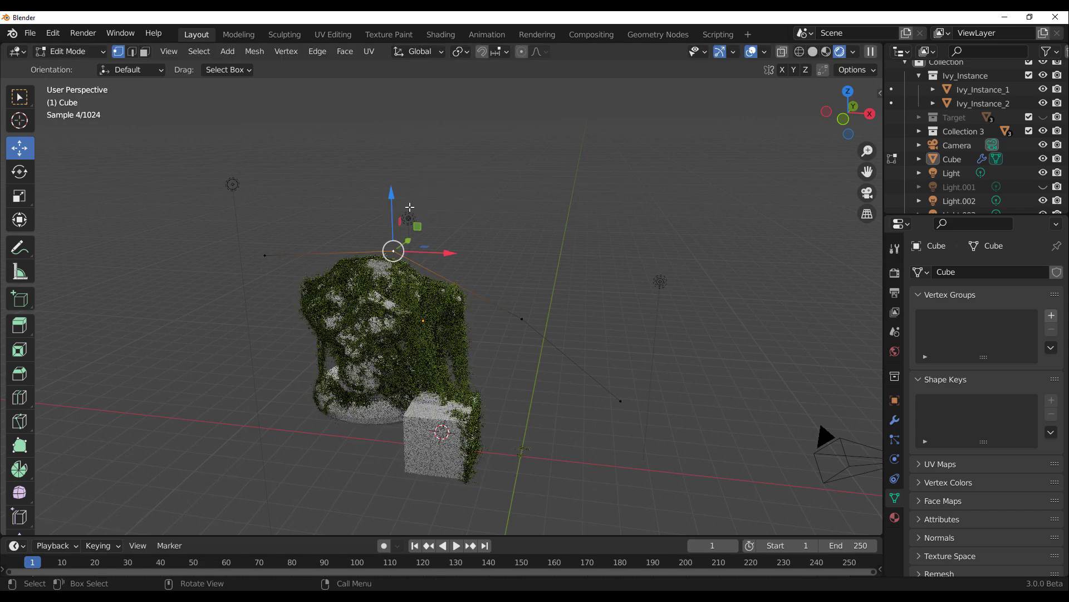
key(g)
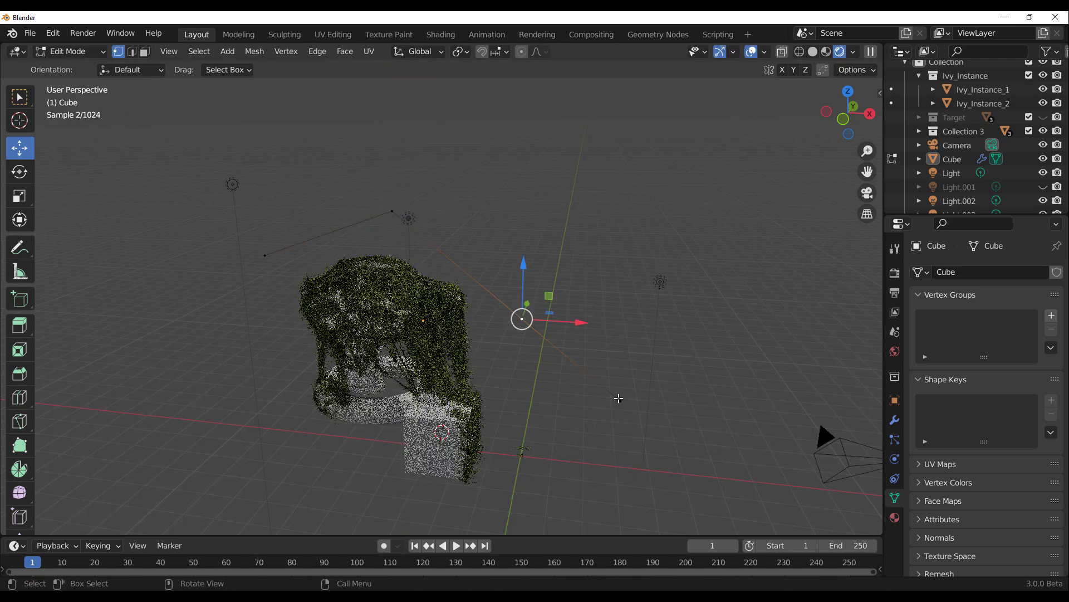
key(g)
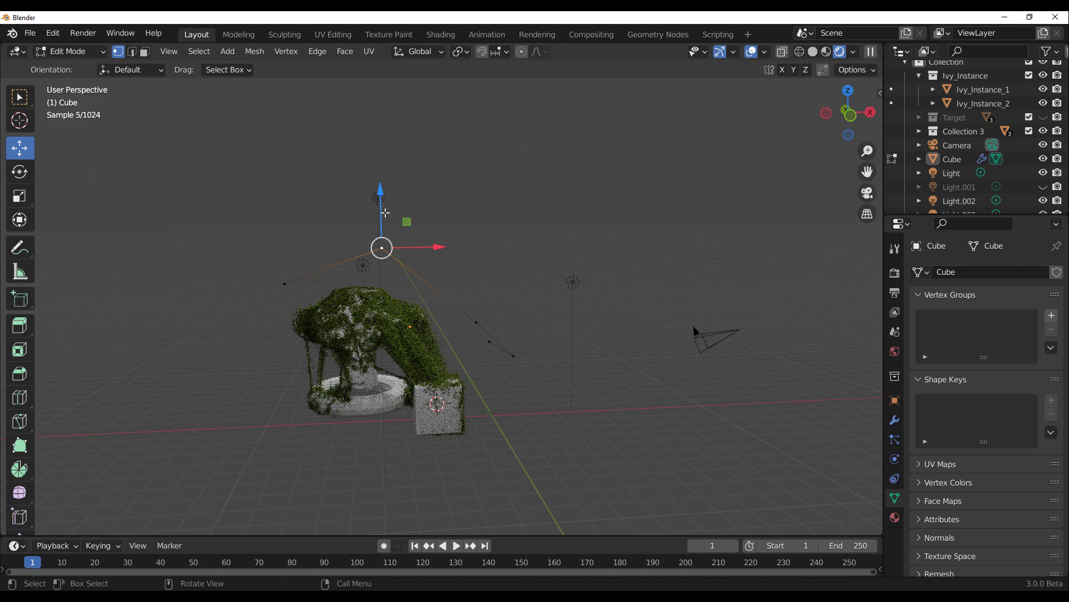
key(g)
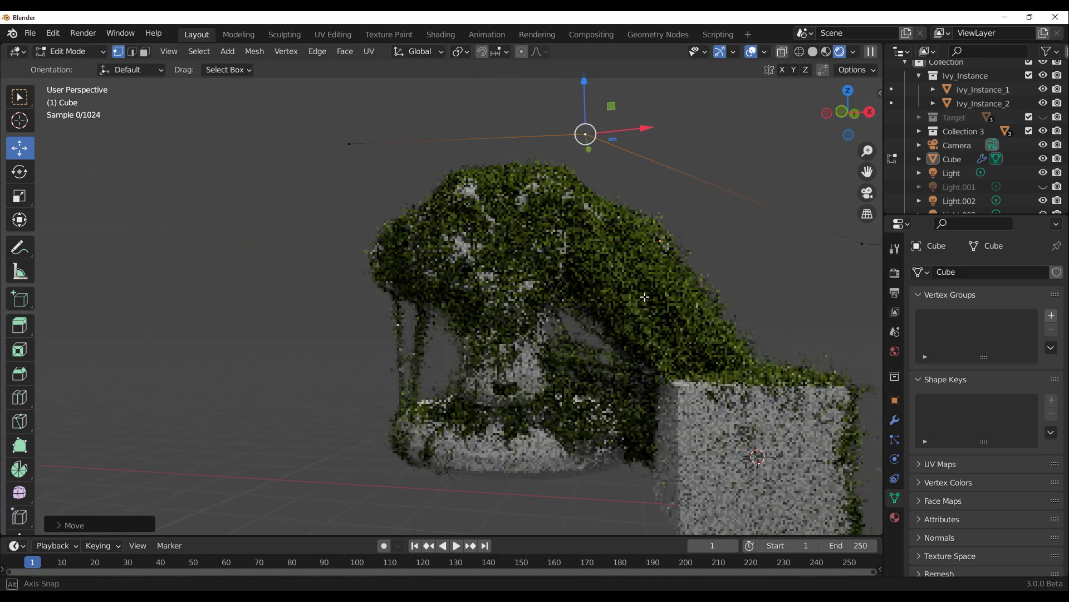
key(Tab)
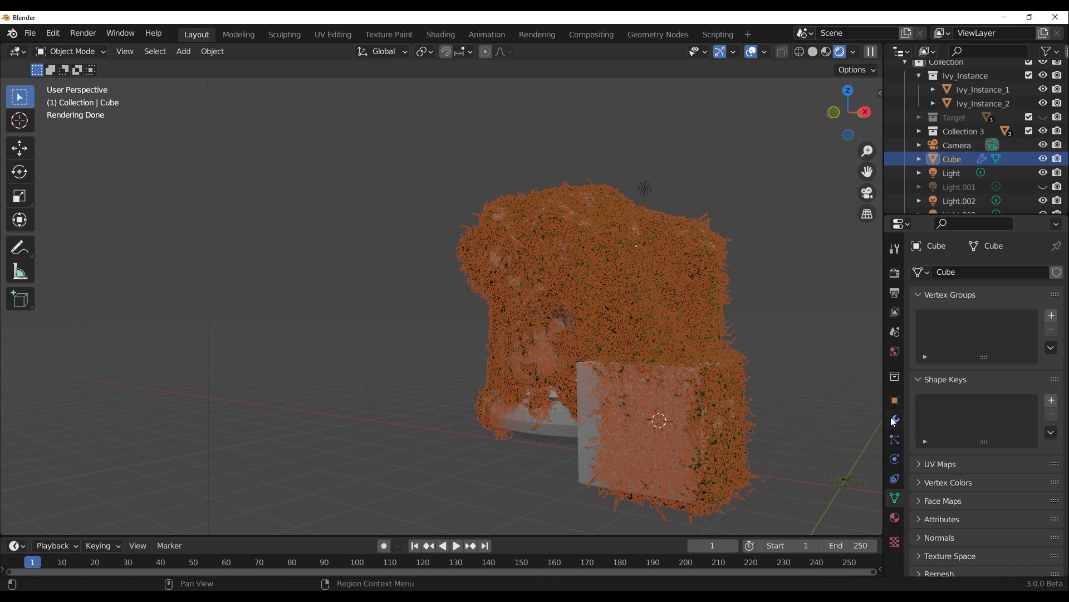
Set the ivy to radius 3.77 m, height 10.7 m, 84 loops, density 600, then show Baga's Gumroad products
click(894, 420)
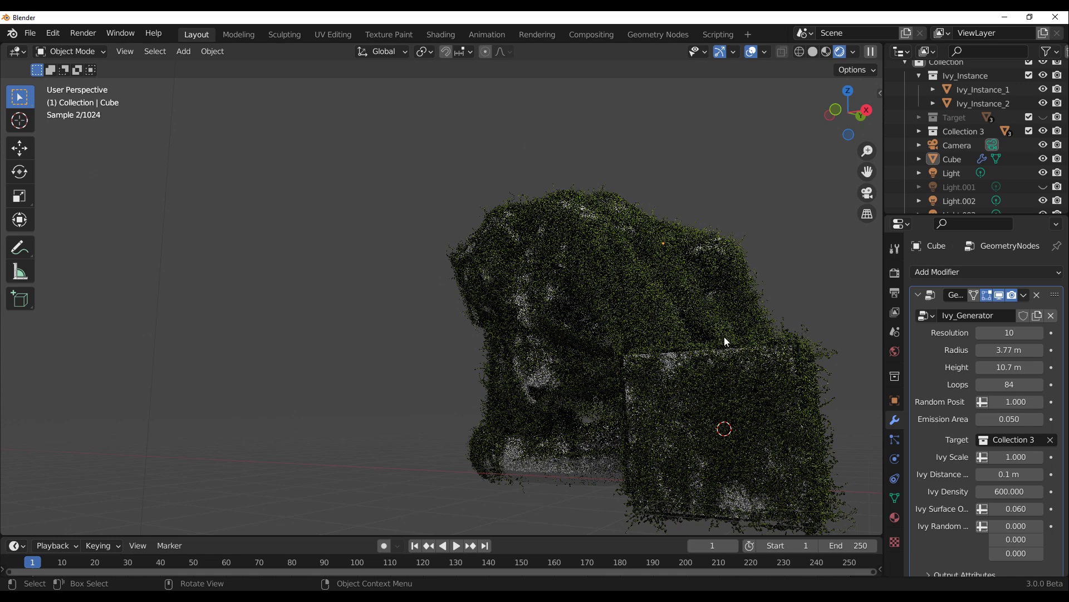
click(950, 159)
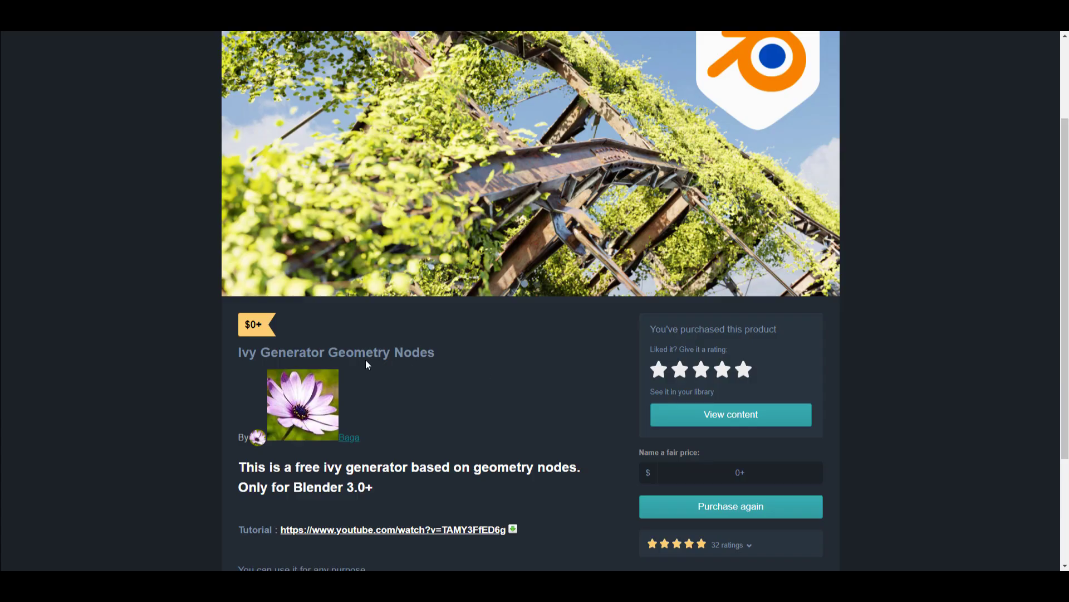
scroll(down, 3)
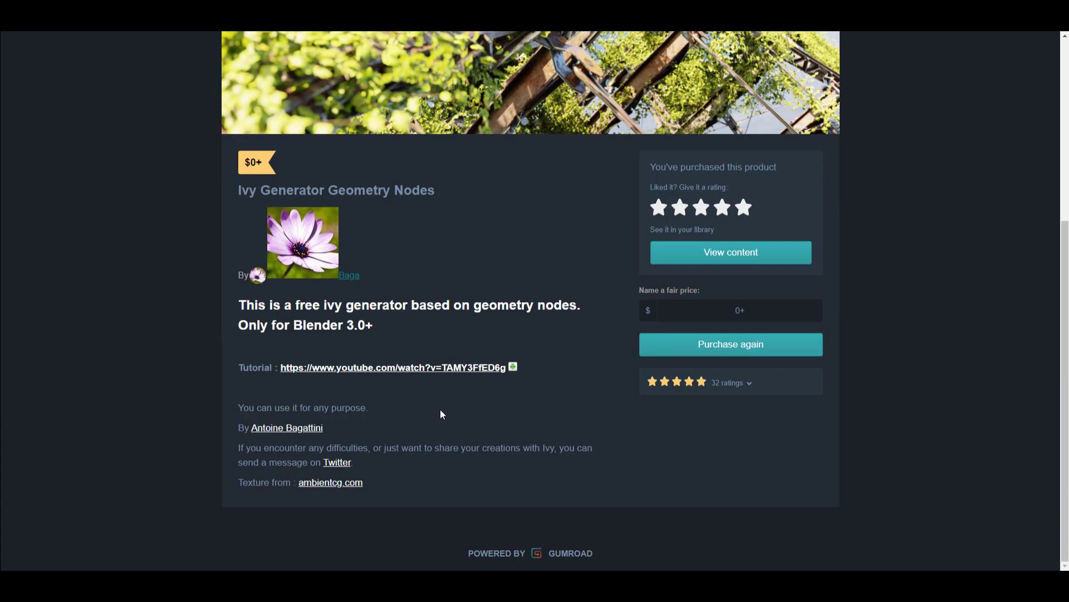
mouse_move(458, 405)
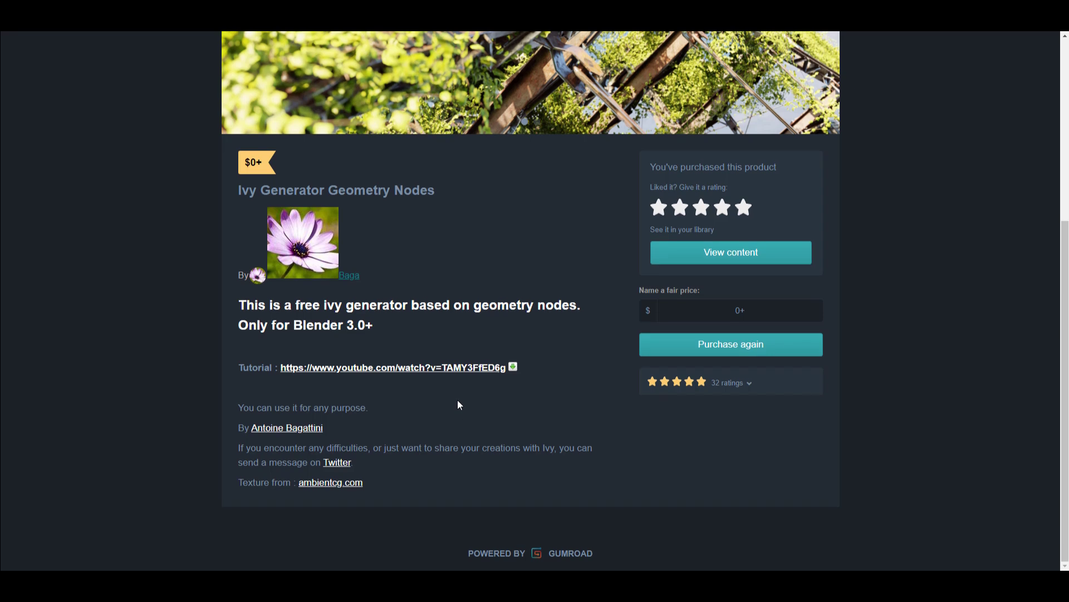
click(349, 275)
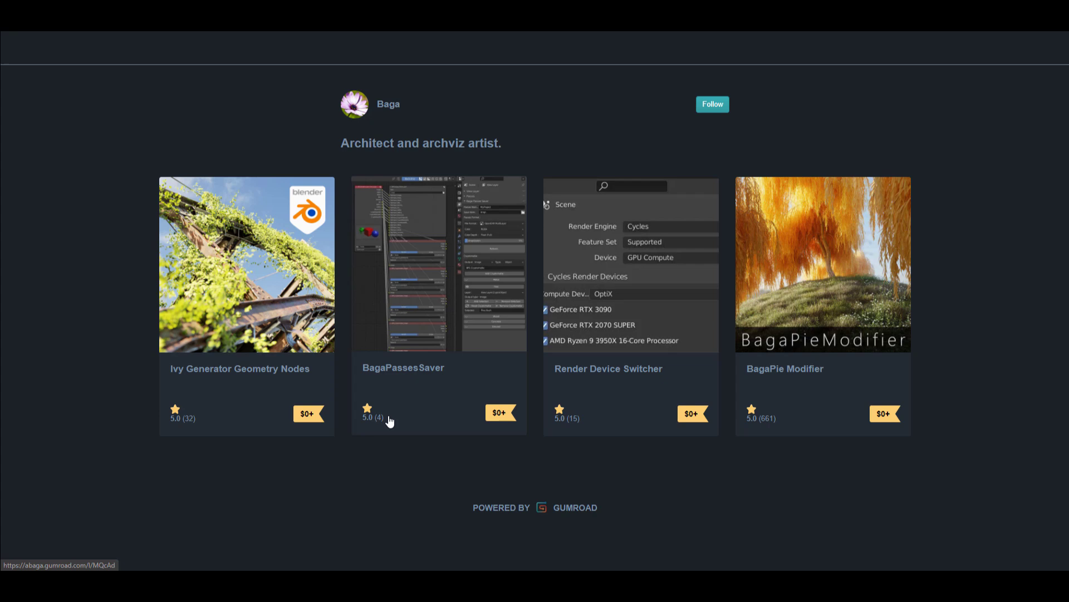
mouse_move(874, 360)
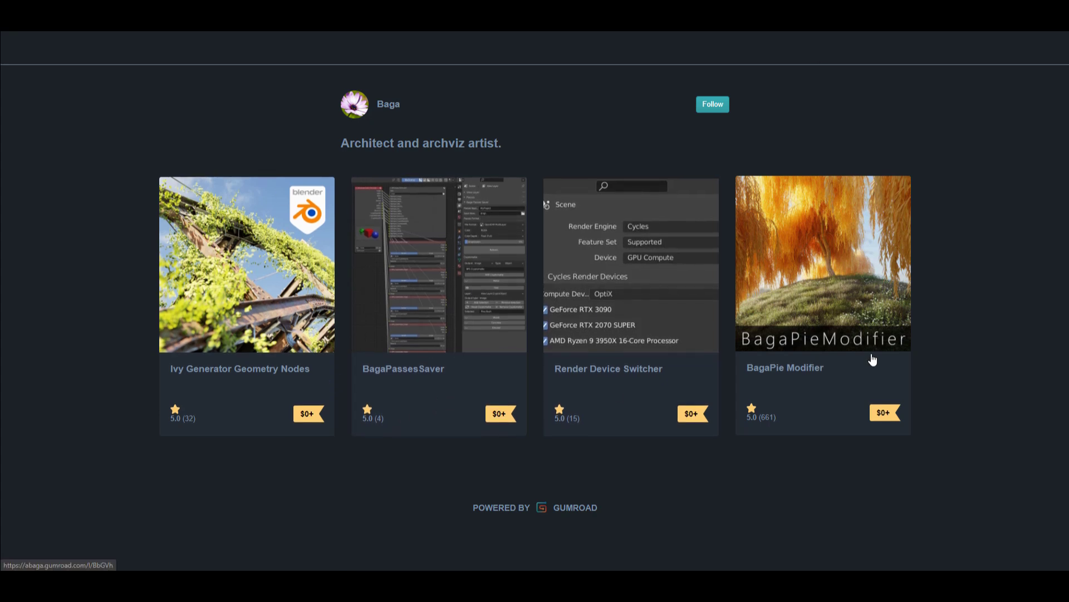
mouse_move(868, 356)
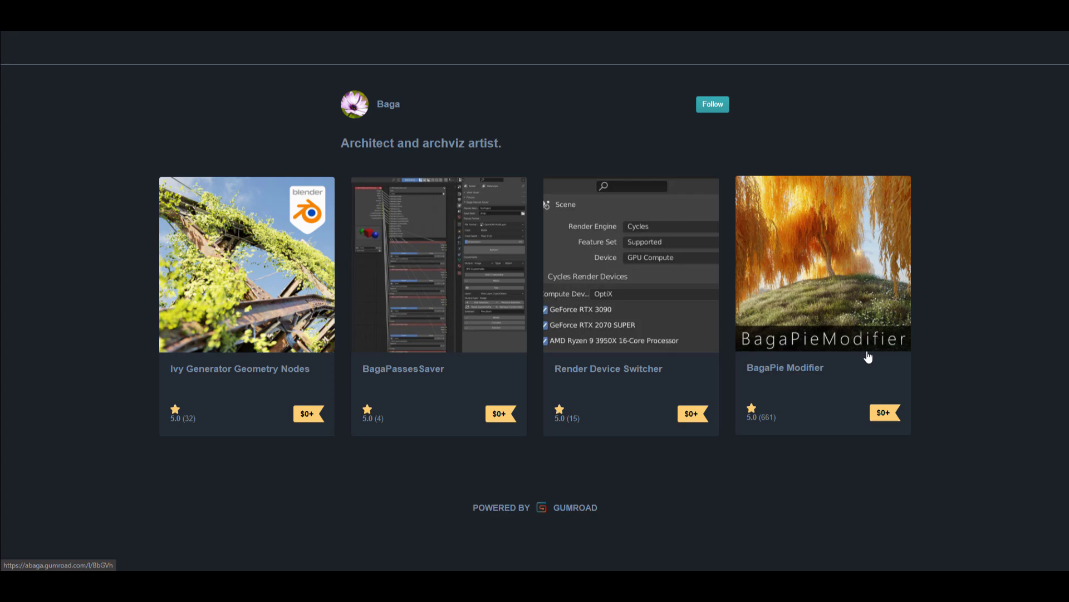
mouse_move(825, 368)
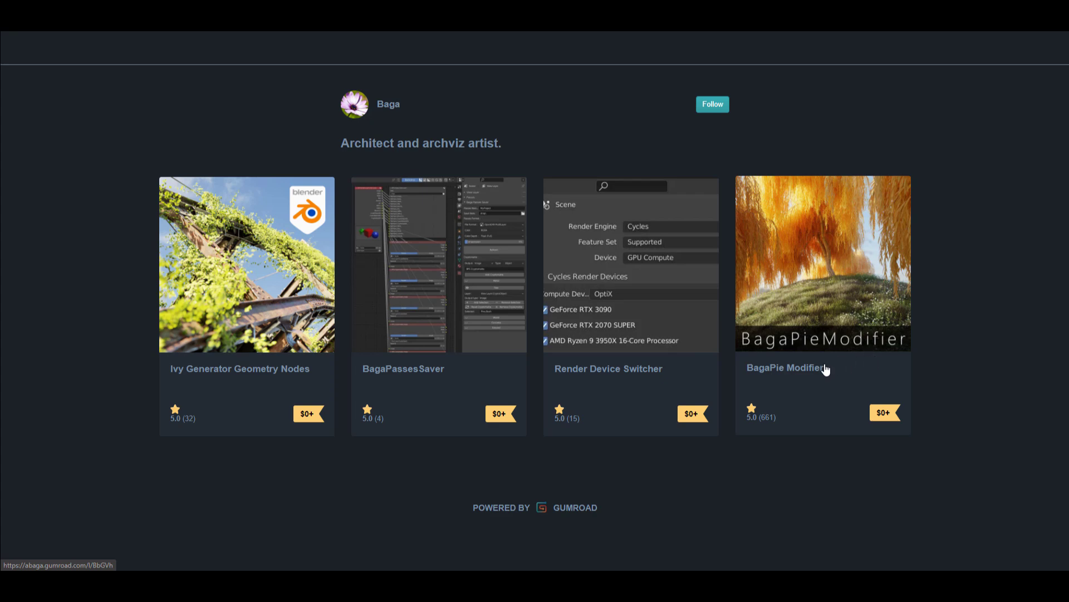
mouse_move(500, 357)
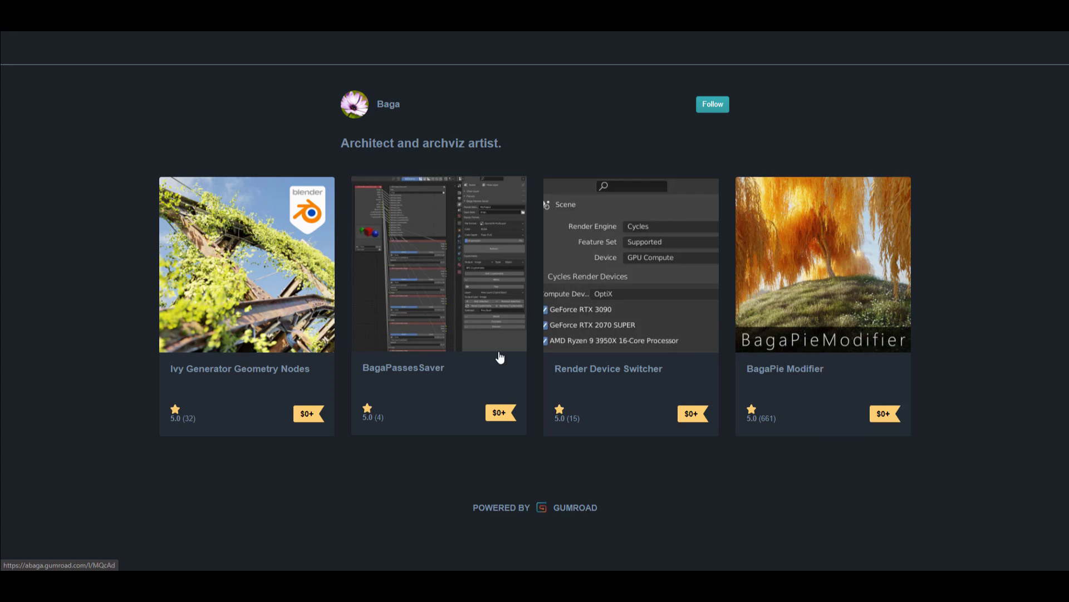